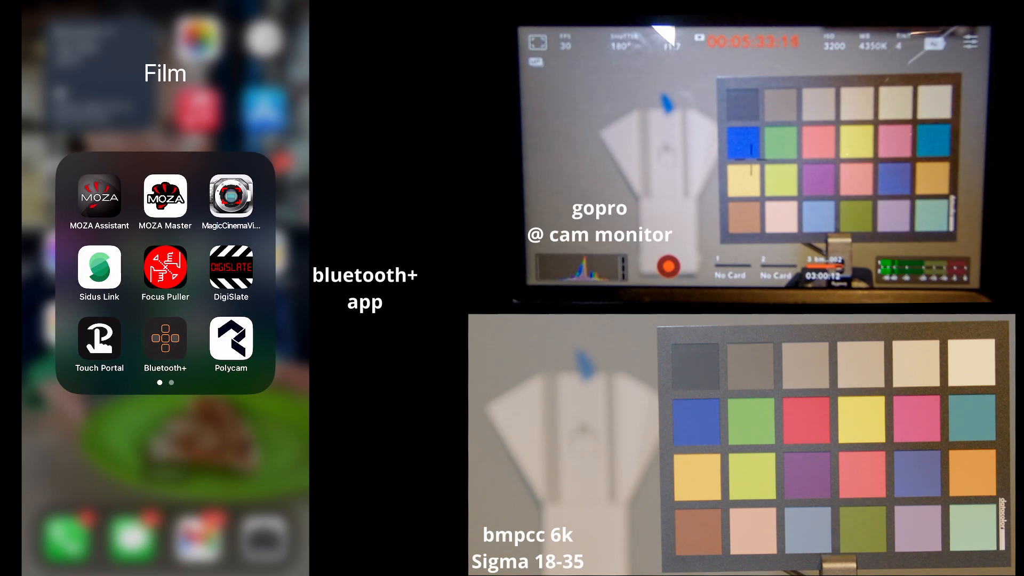
Launch Bluetooth+ and connect to the GALINS 6K camera
{"action": "left_click", "coordinate": [165, 338]}
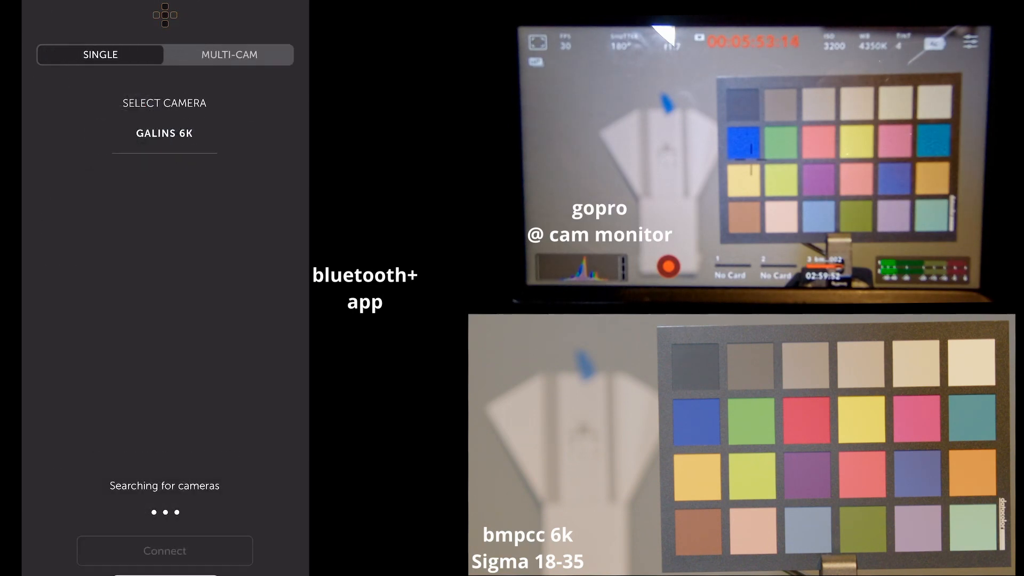
{"action": "left_click", "coordinate": [82, 117]}
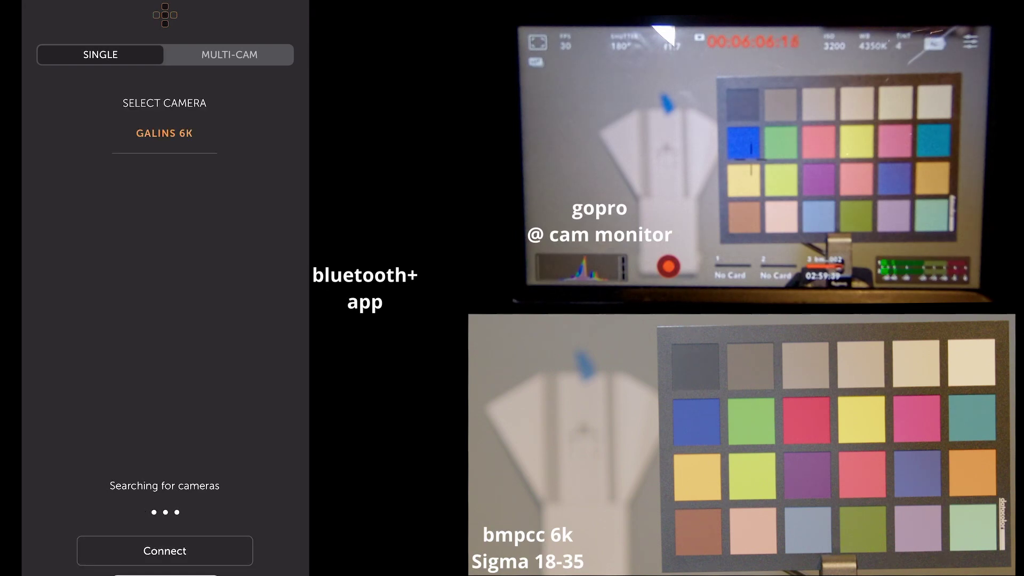
{"action": "left_click", "coordinate": [164, 551]}
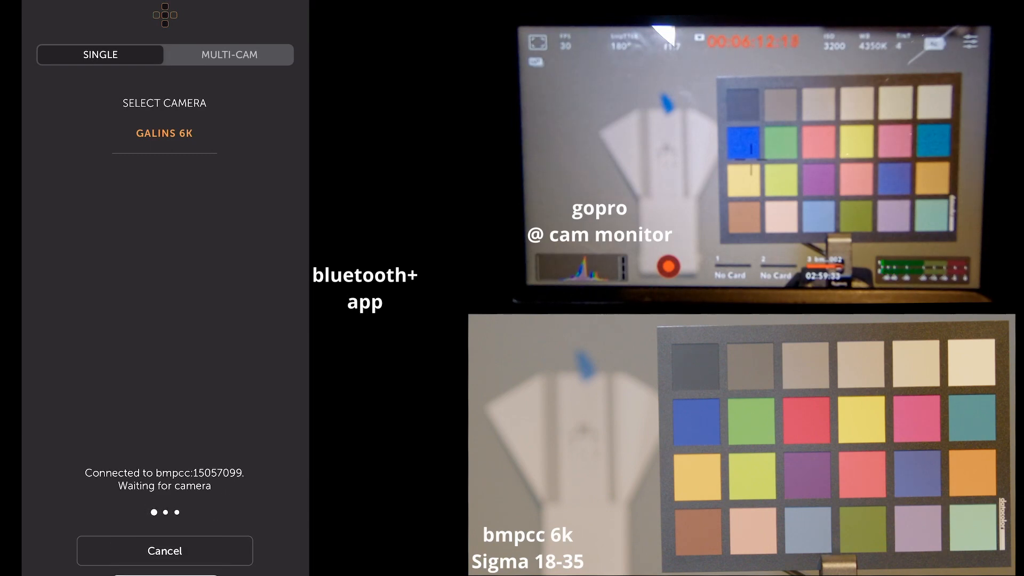
{"action": "left_click", "coordinate": [164, 133]}
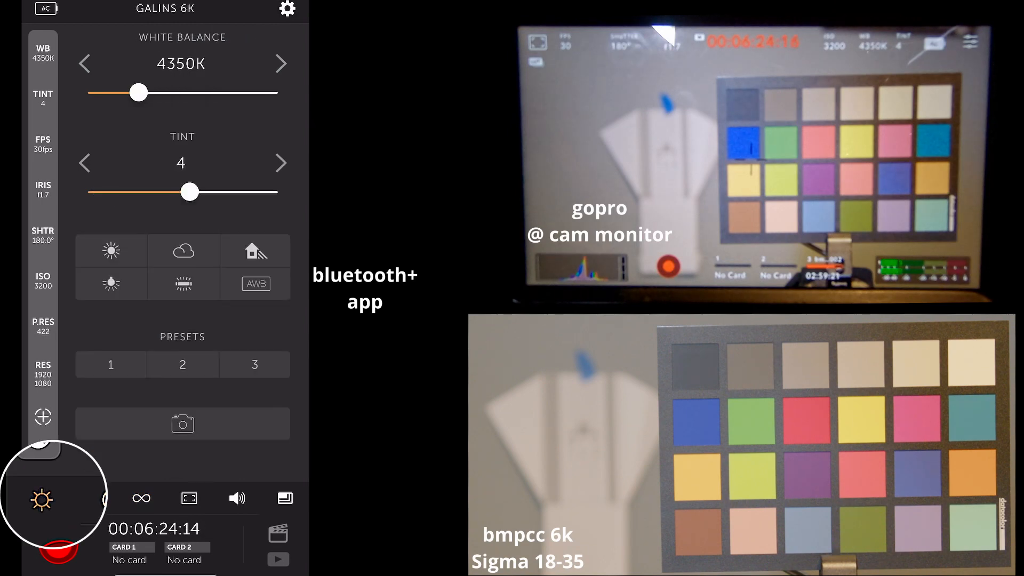
Sweep white balance between 3500K and 8900K, tint from -50 to 10, then apply the daylight preset
{"action": "left_click_drag", "start_coordinate": [135, 93], "coordinate": [161, 92]}
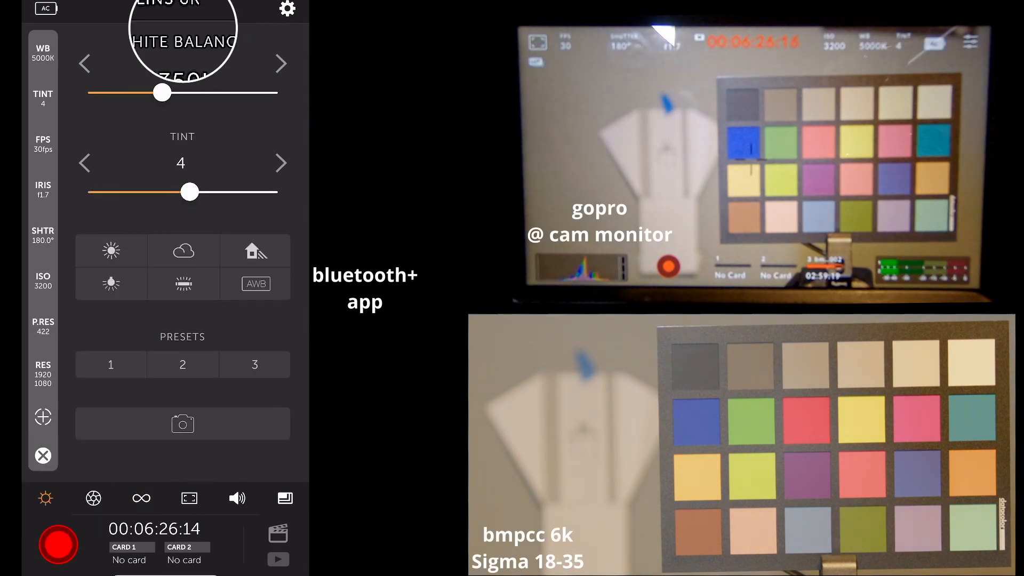
{"action": "left_click_drag", "start_coordinate": [161, 93], "coordinate": [244, 93]}
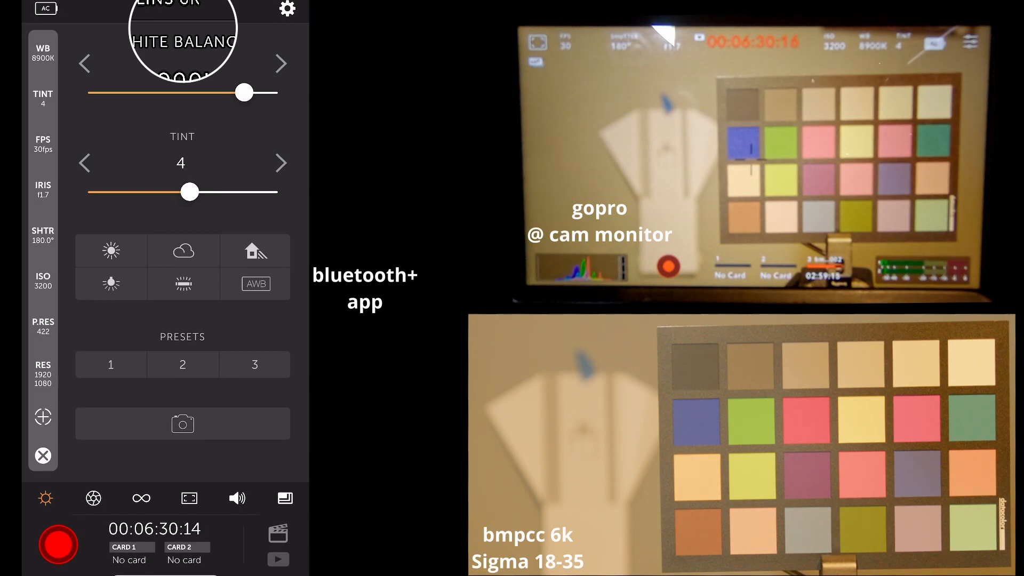
{"action": "left_click_drag", "start_coordinate": [243, 93], "coordinate": [109, 93]}
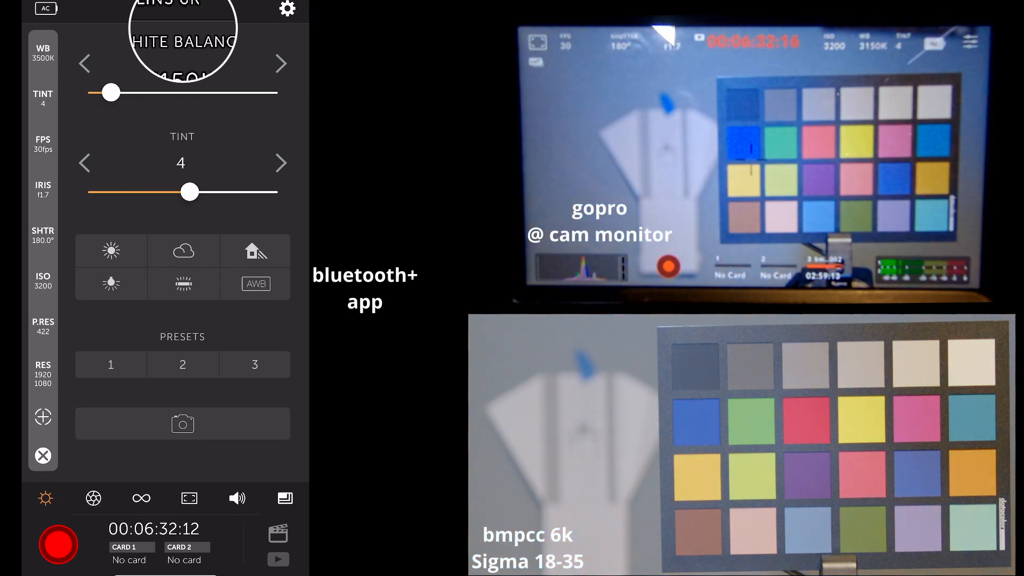
{"action": "left_click_drag", "start_coordinate": [109, 93], "coordinate": [186, 92]}
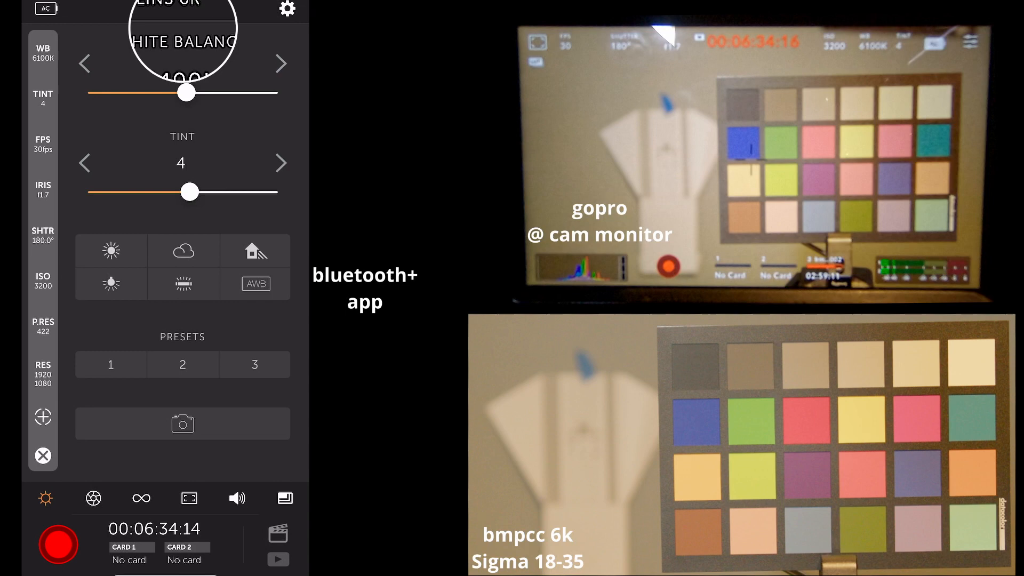
{"action": "left_click_drag", "start_coordinate": [186, 92], "coordinate": [163, 93]}
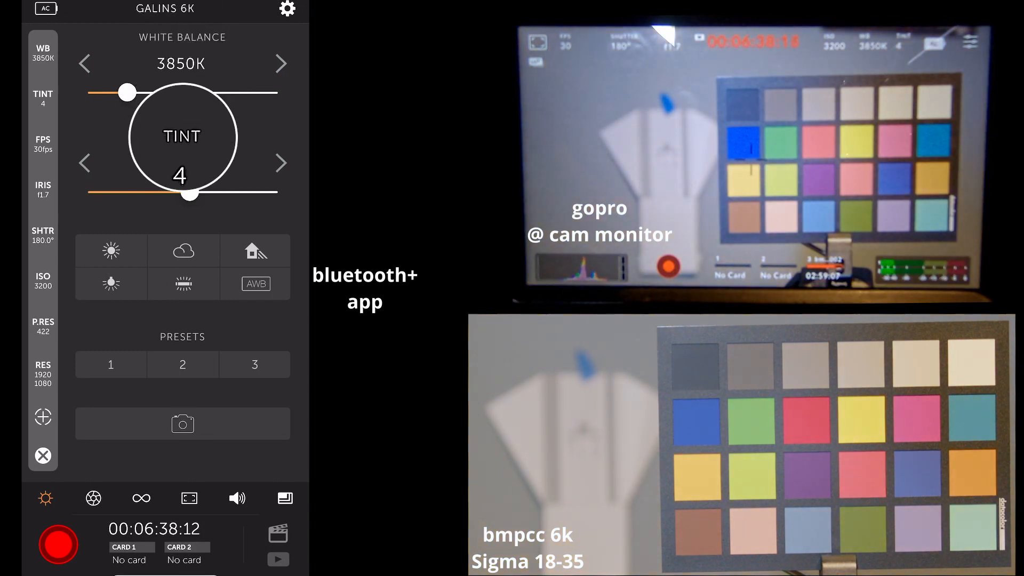
{"action": "left_click_drag", "start_coordinate": [189, 193], "coordinate": [96, 193]}
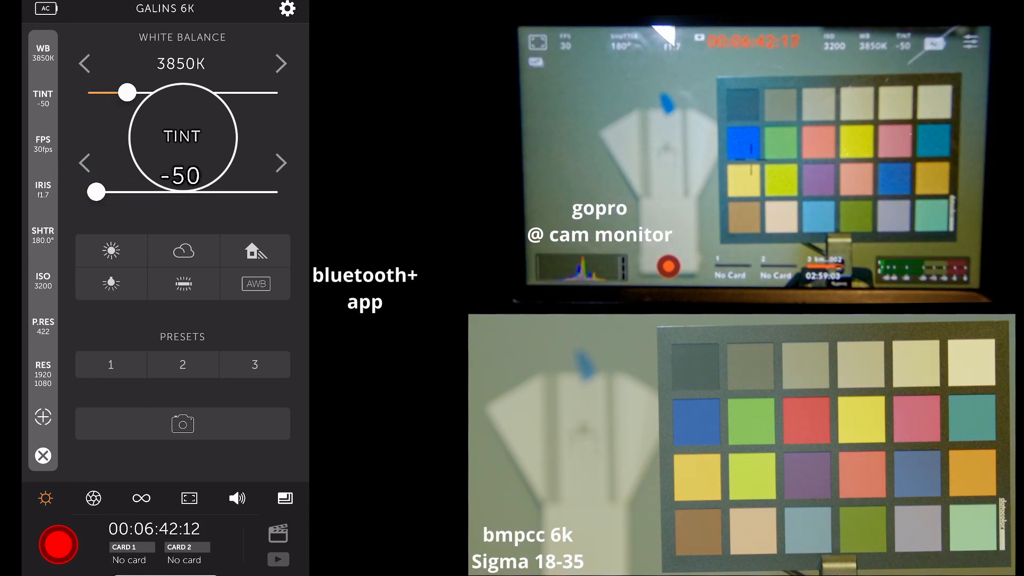
{"action": "left_click_drag", "start_coordinate": [93, 192], "coordinate": [186, 192]}
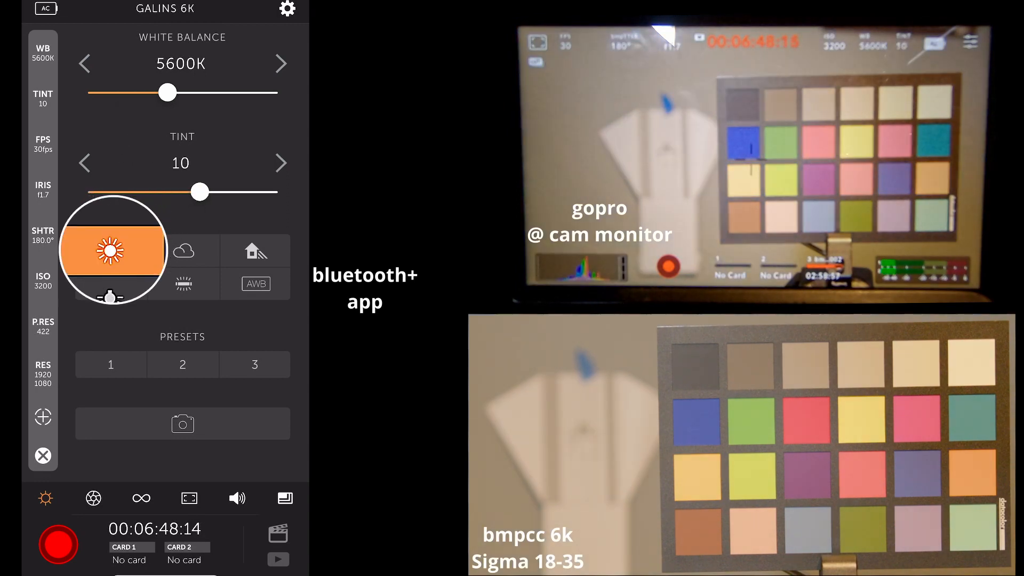
{"action": "left_click", "coordinate": [183, 250]}
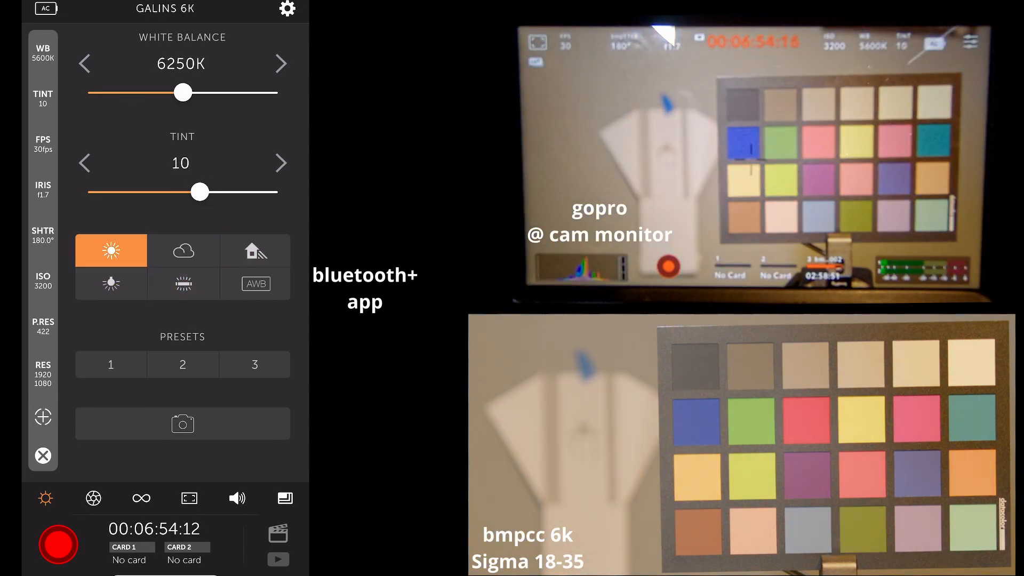
Set white balance to 4250K with tint -3, and dismiss the No Saved Preset alert for Preset 1
{"action": "left_click_drag", "start_coordinate": [183, 93], "coordinate": [134, 92]}
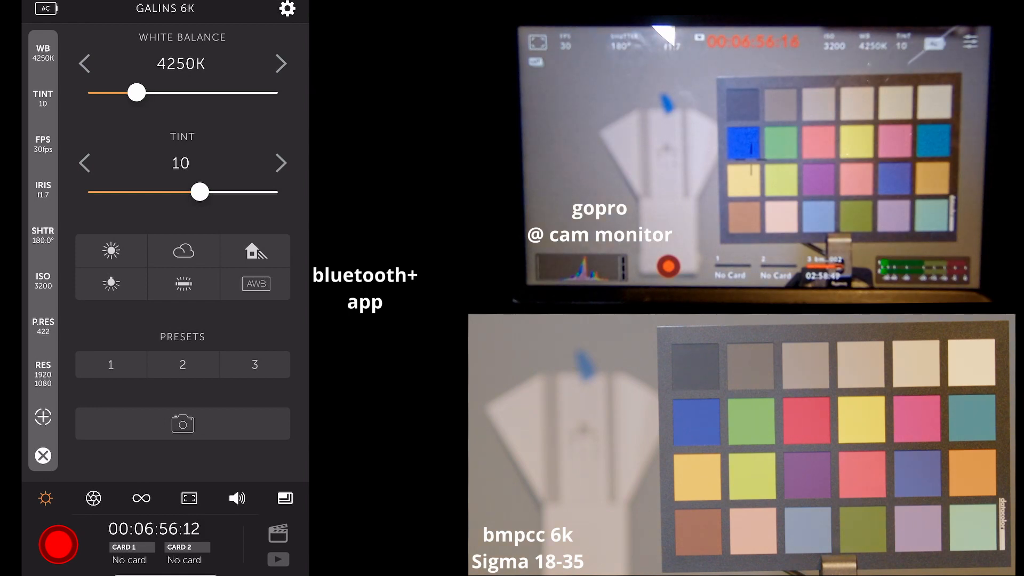
{"action": "left_click_drag", "start_coordinate": [199, 191], "coordinate": [177, 191]}
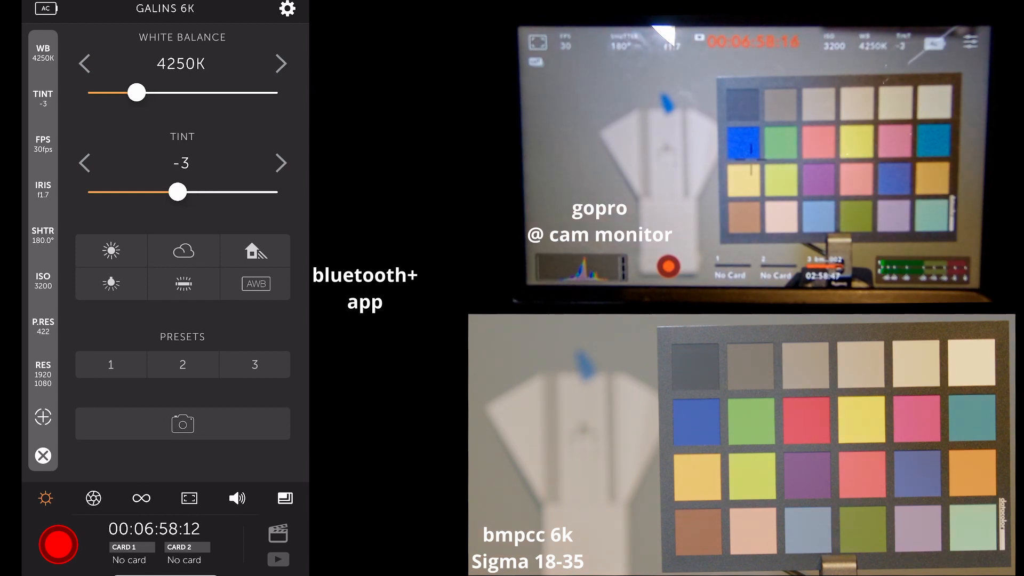
{"action": "left_click", "coordinate": [182, 365]}
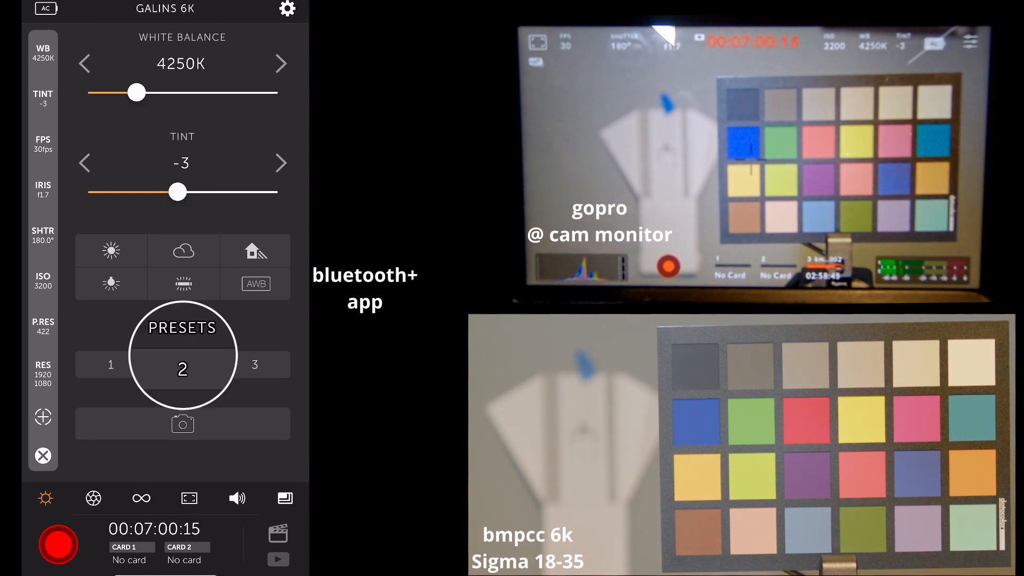
{"action": "left_click", "coordinate": [111, 365]}
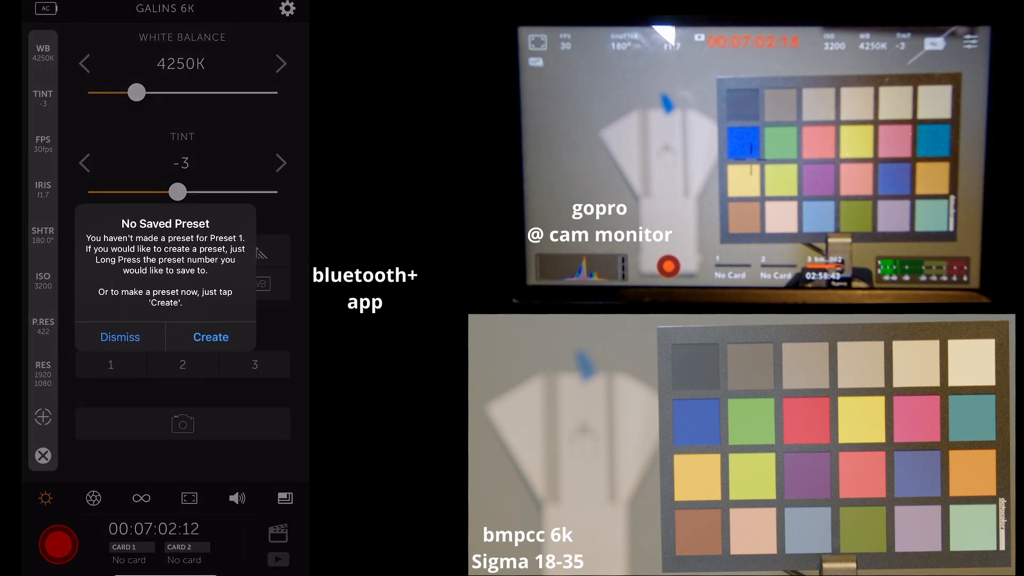
{"action": "left_click", "coordinate": [120, 337]}
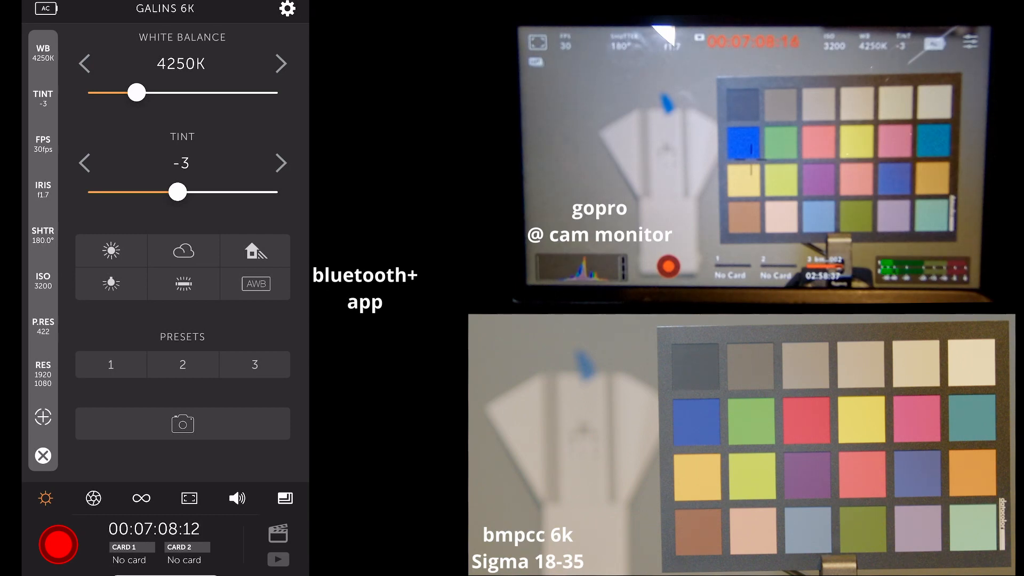
Show the exposure page with 30 fps, f1.7, 180° shutter and ISO 3200
{"action": "left_click", "coordinate": [182, 423]}
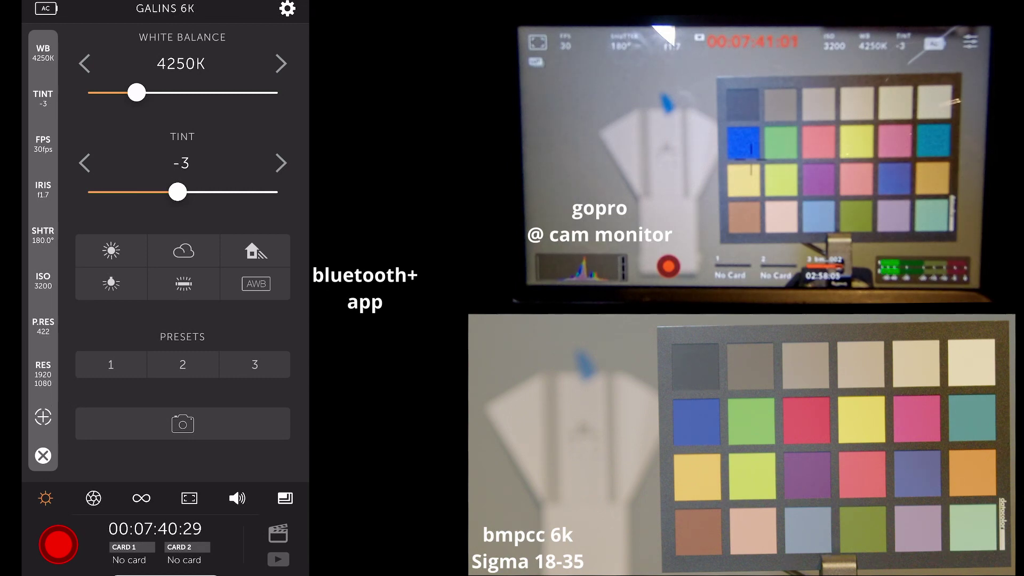
{"action": "left_click", "coordinate": [93, 498]}
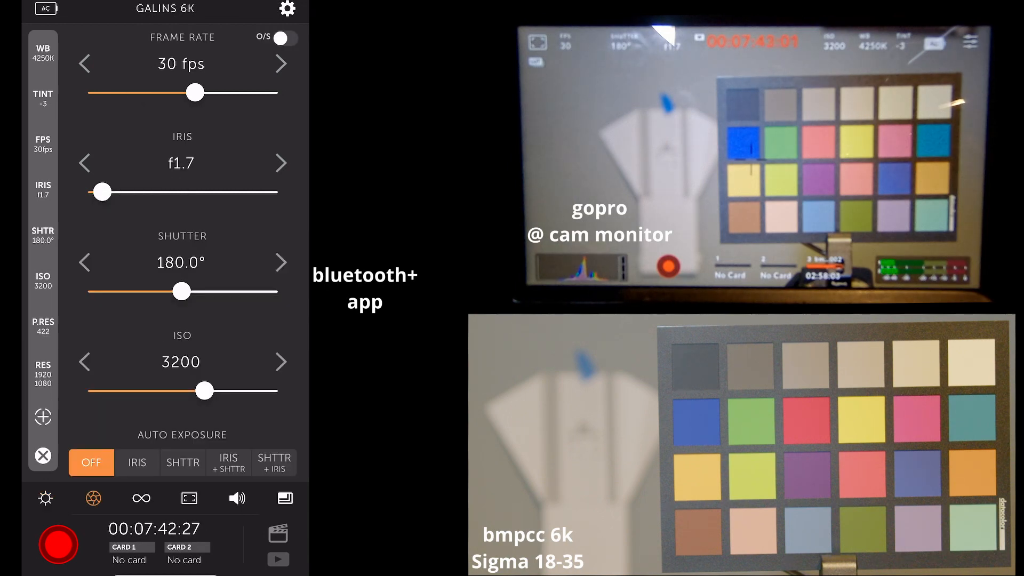
{"action": "left_click", "coordinate": [47, 498]}
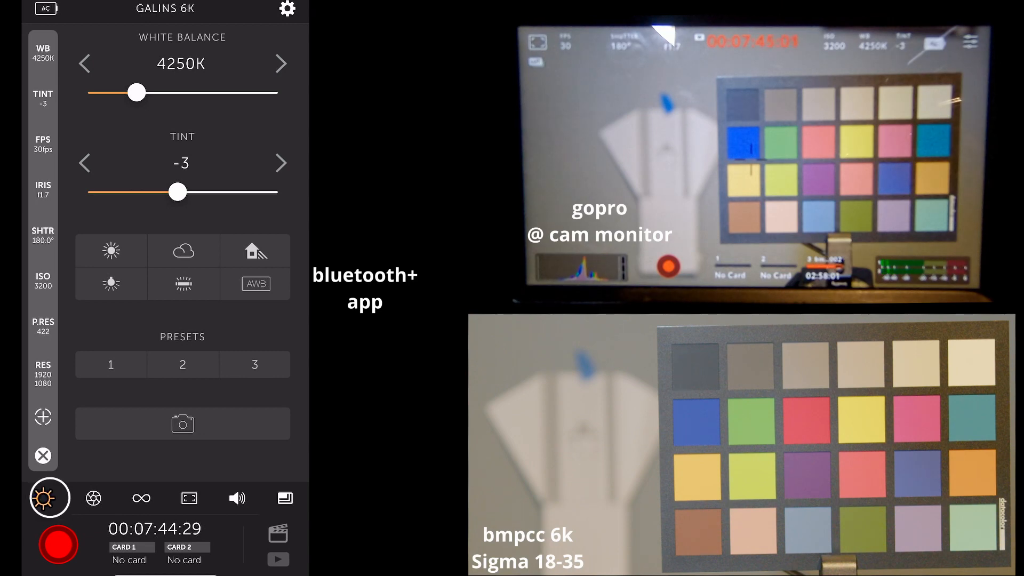
{"action": "left_click", "coordinate": [188, 497]}
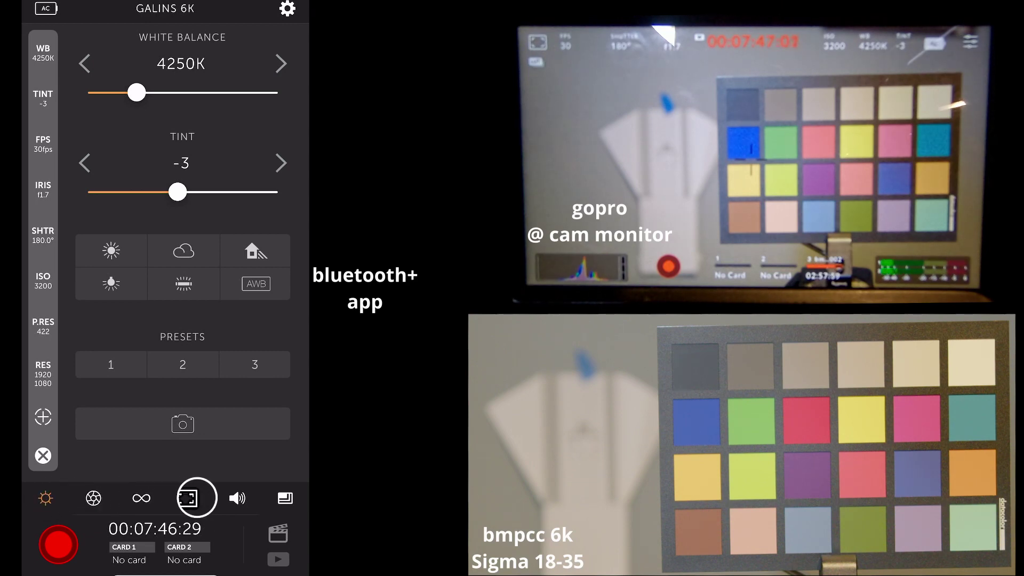
{"action": "left_click", "coordinate": [94, 498]}
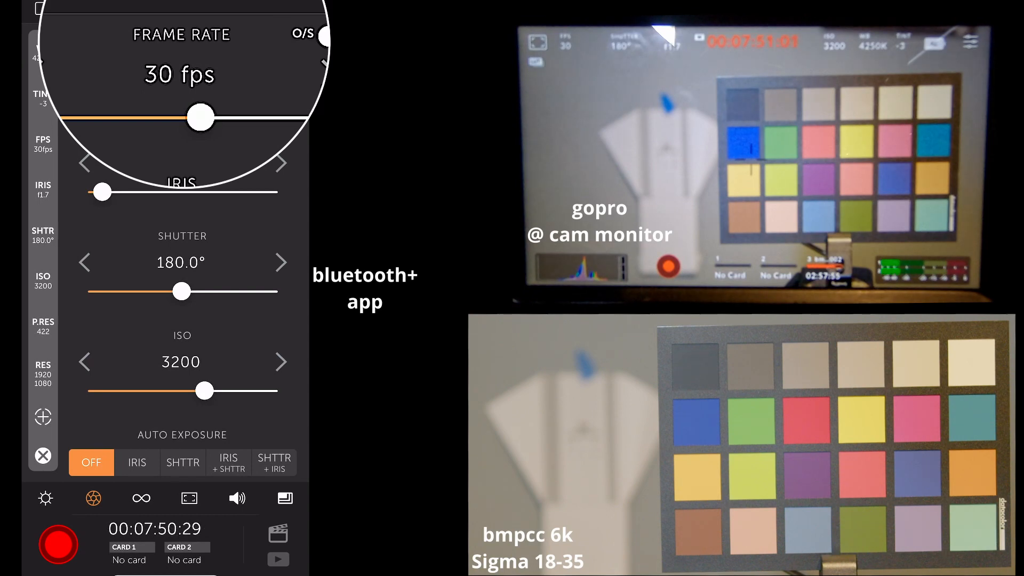
Sweep the iris through f4.8 and f14.5, ending wide open at f1.7
{"action": "left_click_drag", "start_coordinate": [200, 117], "coordinate": [127, 118]}
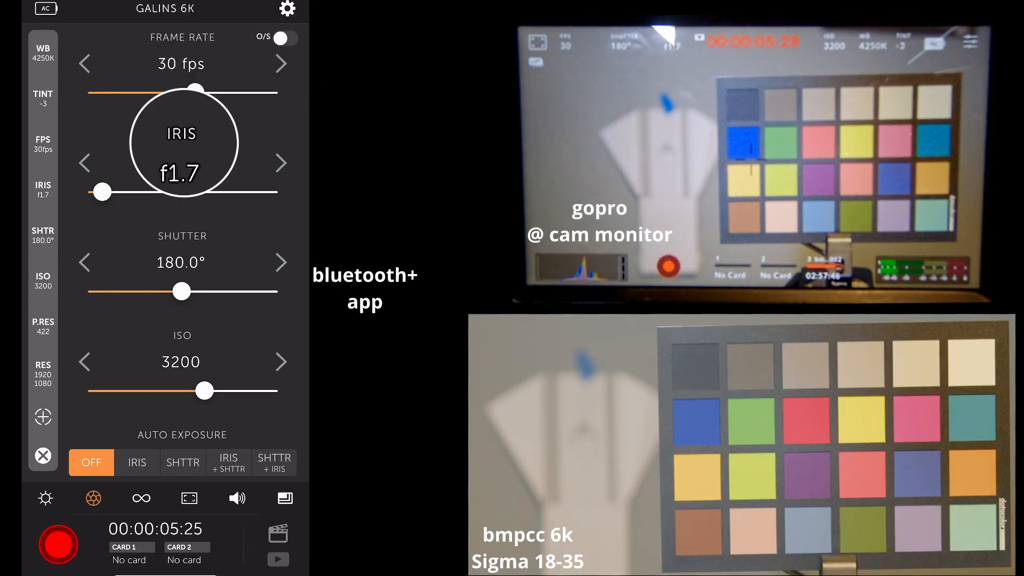
{"action": "left_click_drag", "start_coordinate": [99, 192], "coordinate": [183, 197]}
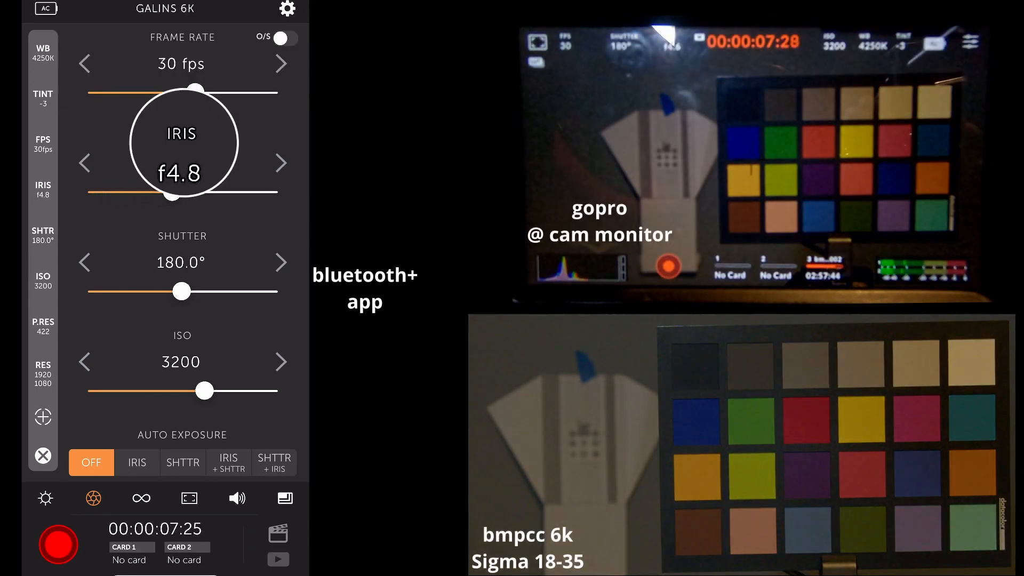
{"action": "left_click_drag", "start_coordinate": [171, 192], "coordinate": [244, 192]}
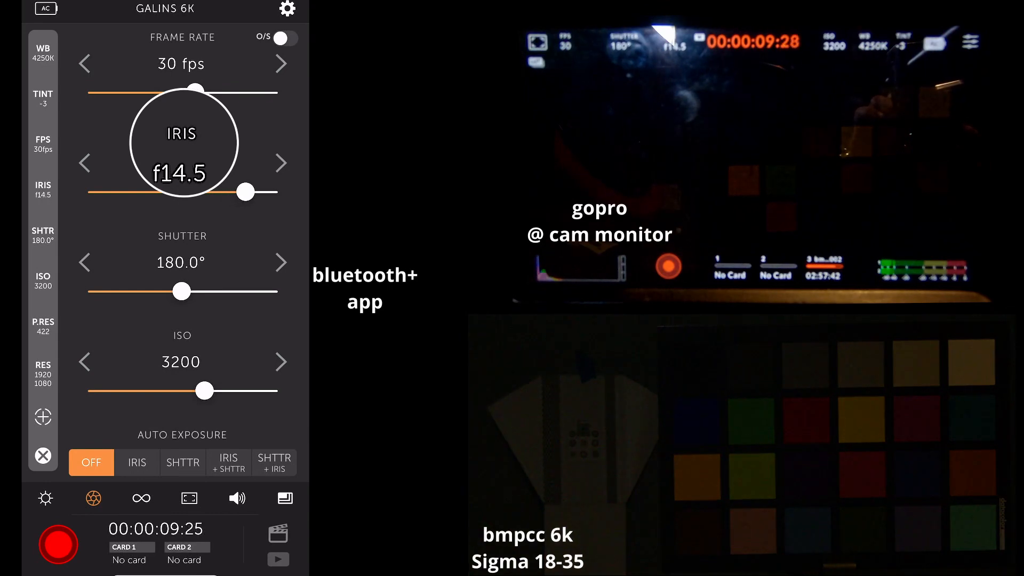
{"action": "left_click_drag", "start_coordinate": [245, 192], "coordinate": [95, 192]}
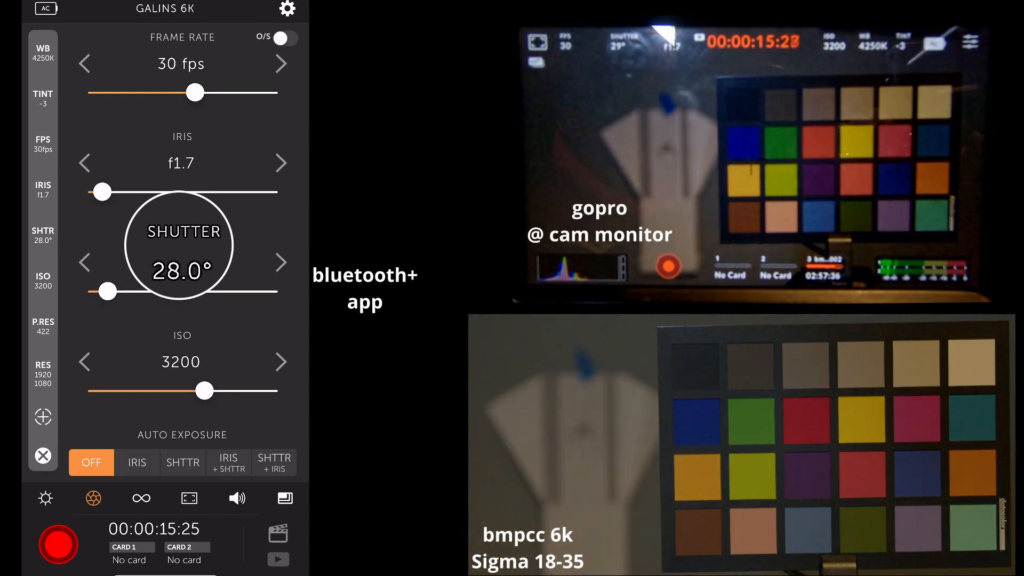
Sweep the shutter to 315° and back to 180°, then set ISO to 1600 via 250
{"action": "left_click_drag", "start_coordinate": [107, 291], "coordinate": [247, 291]}
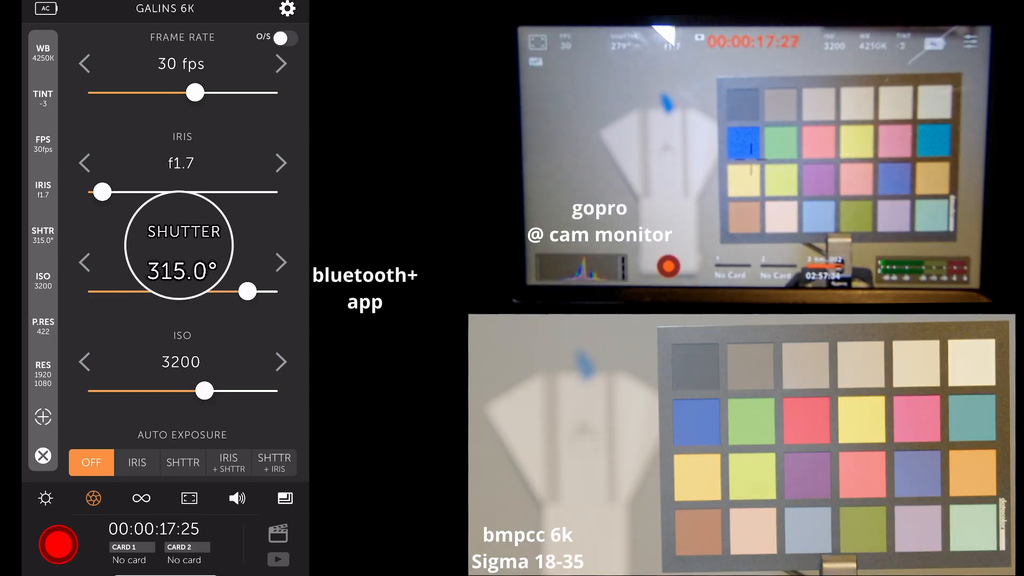
{"action": "left_click_drag", "start_coordinate": [247, 291], "coordinate": [161, 291]}
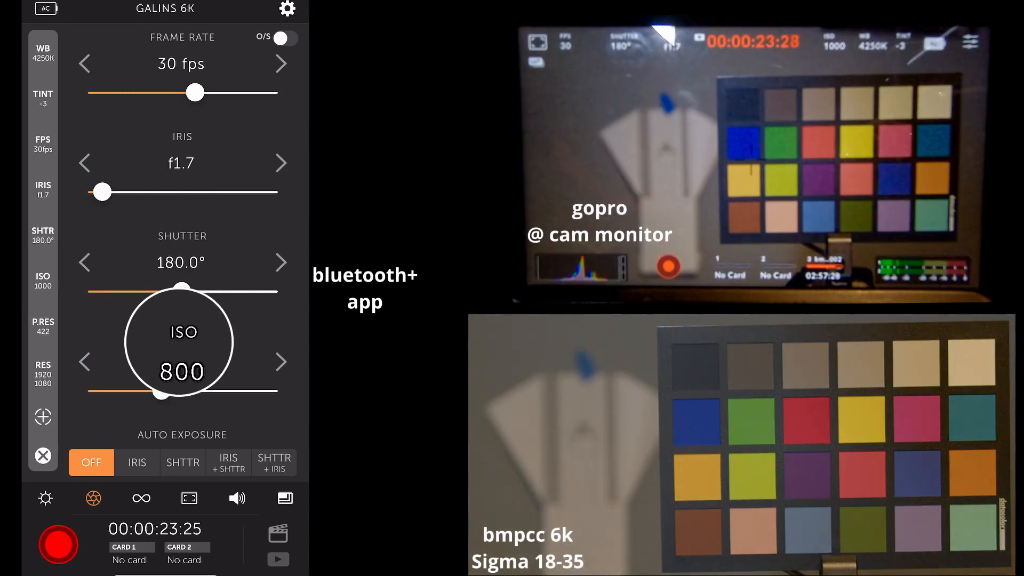
{"action": "left_click_drag", "start_coordinate": [161, 392], "coordinate": [124, 392]}
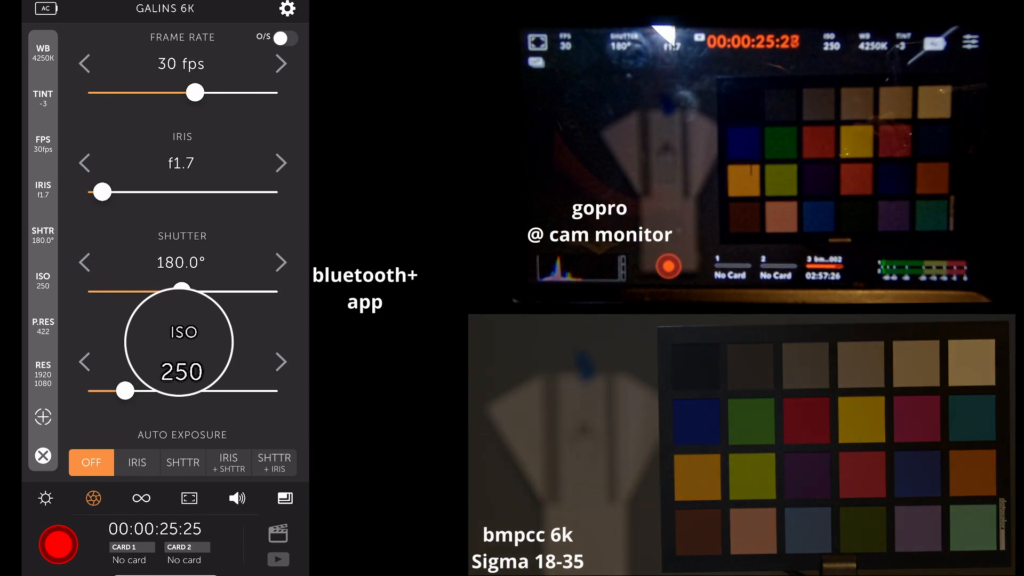
{"action": "left_click_drag", "start_coordinate": [126, 390], "coordinate": [183, 390]}
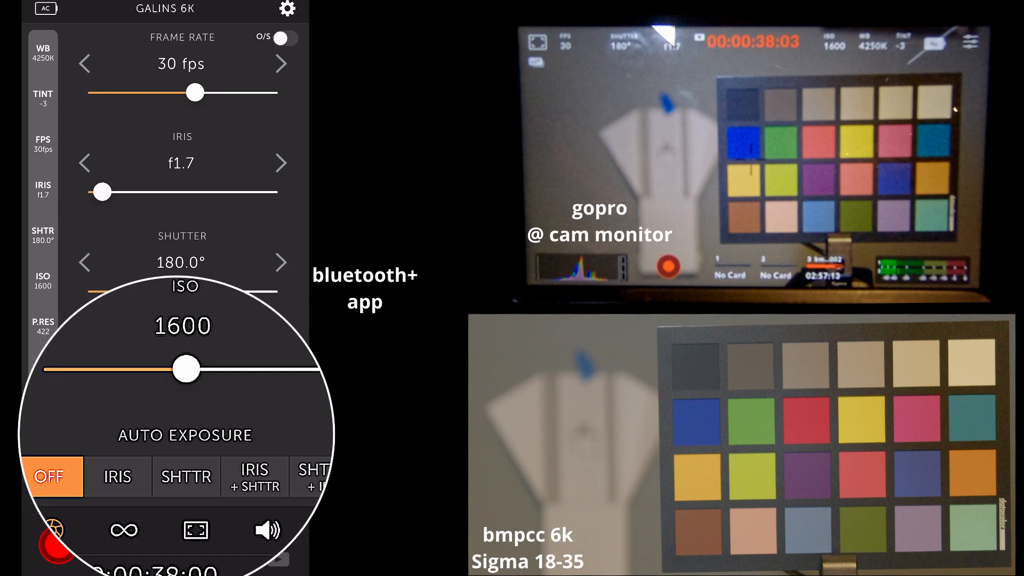
Set auto exposure to IRIS, then IRIS + SHTTR, then try the next mode
{"action": "left_click", "coordinate": [115, 476]}
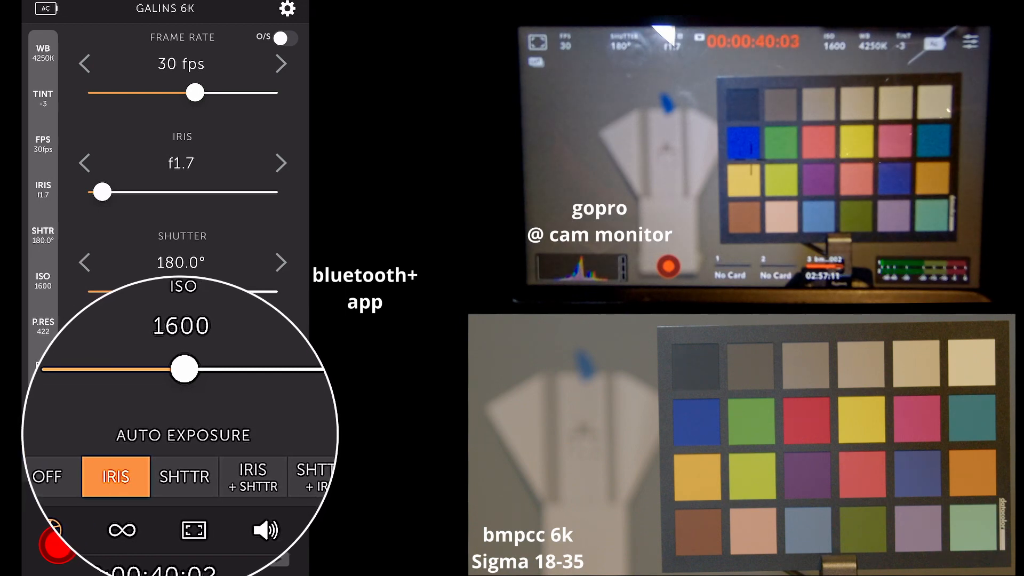
{"action": "left_click", "coordinate": [250, 476]}
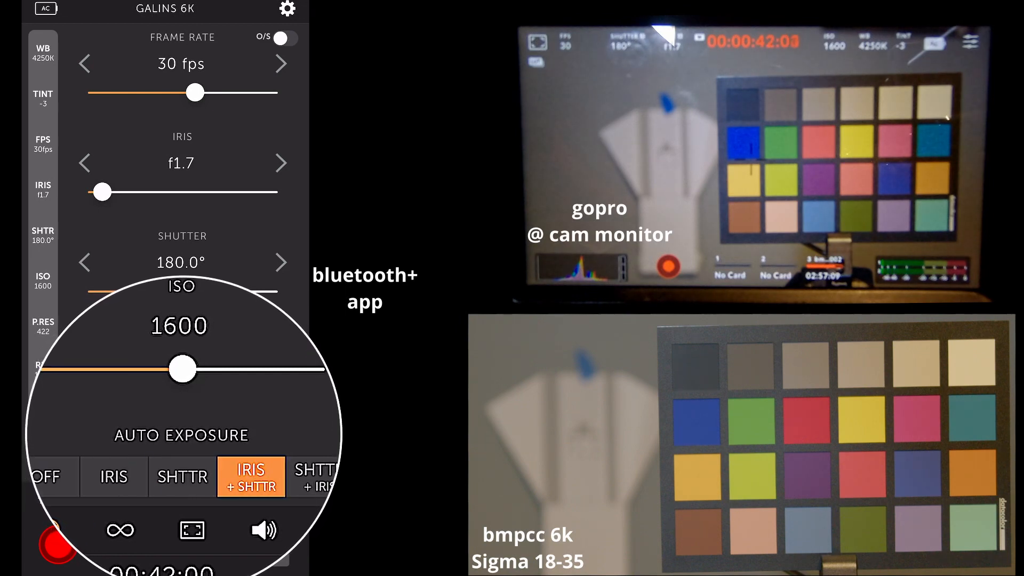
{"action": "left_click", "coordinate": [313, 403]}
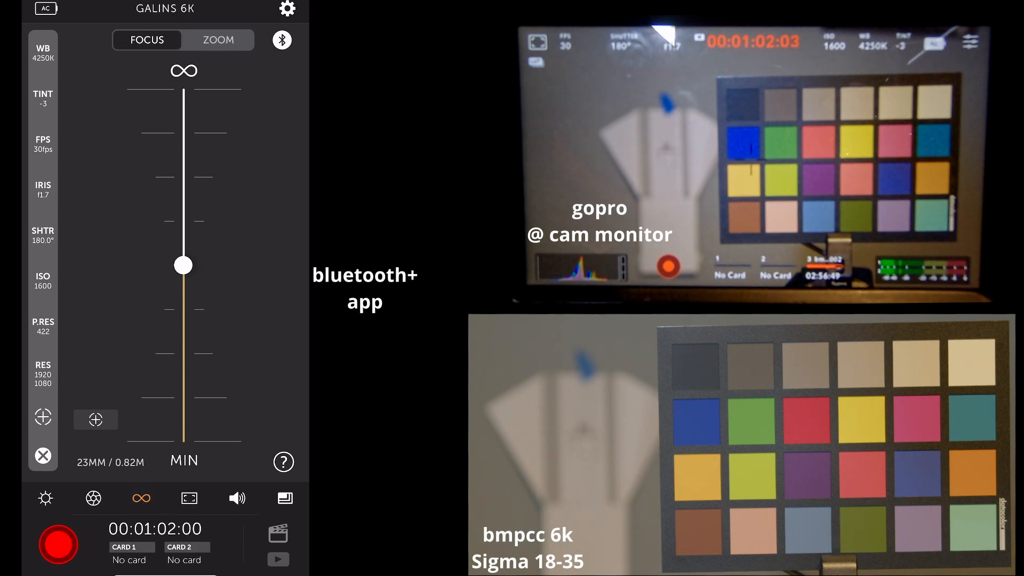
Pull focus from closest to infinity, then onto the paper target at 1.47 m
{"action": "left_click_drag", "start_coordinate": [182, 264], "coordinate": [183, 398]}
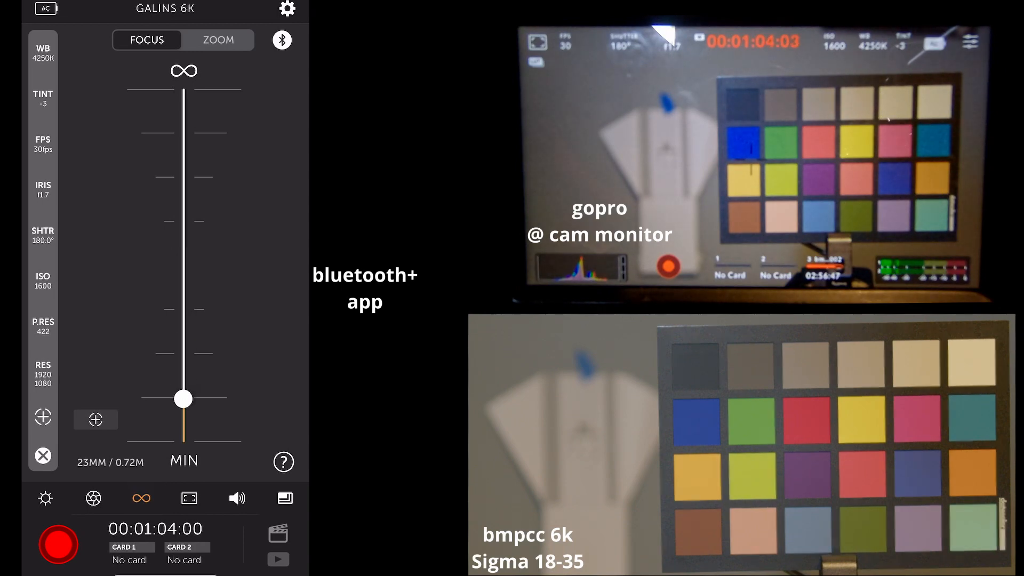
{"action": "left_click_drag", "start_coordinate": [183, 398], "coordinate": [184, 105]}
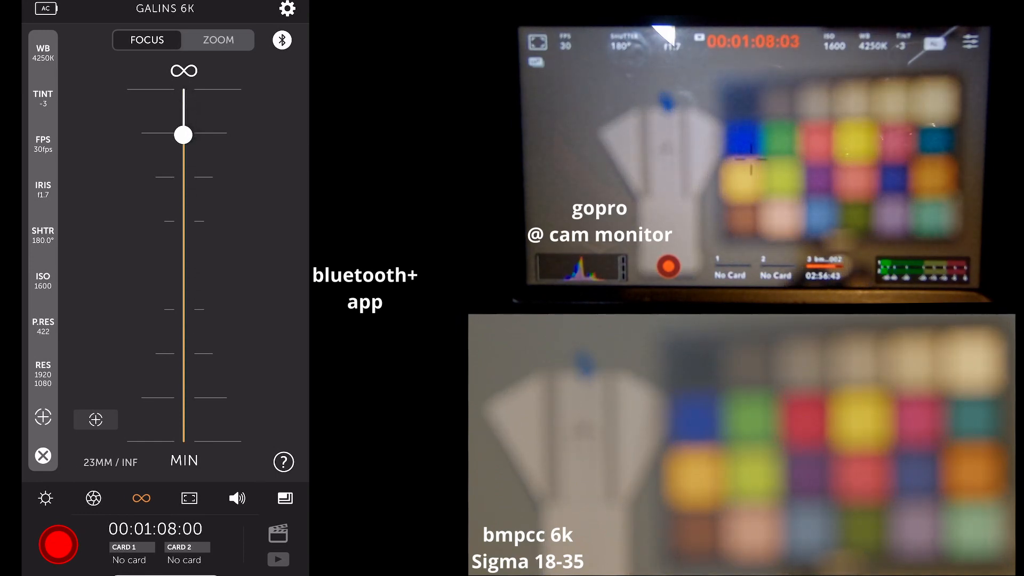
{"action": "left_click_drag", "start_coordinate": [182, 135], "coordinate": [183, 256]}
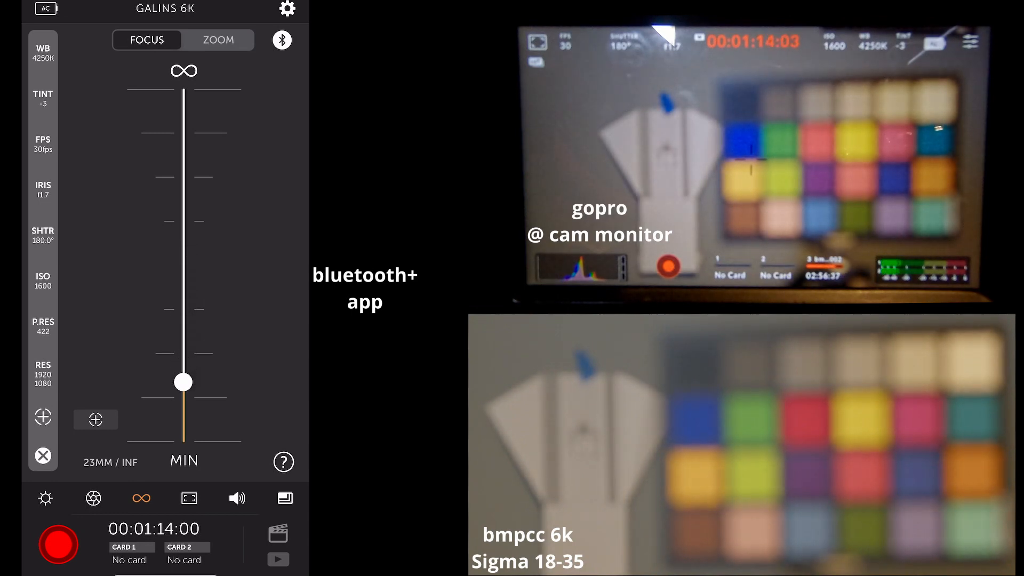
{"action": "left_click_drag", "start_coordinate": [183, 382], "coordinate": [183, 268]}
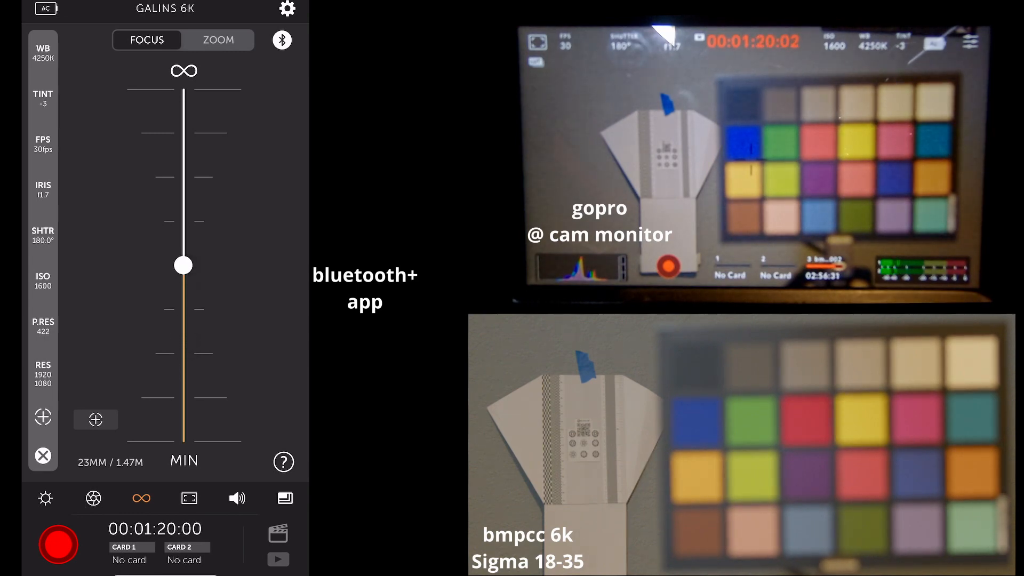
Focus near the colour chart at 0.82 m, autofocus to 0.72 m, and show monitoring settings
{"action": "left_click_drag", "start_coordinate": [183, 265], "coordinate": [182, 334]}
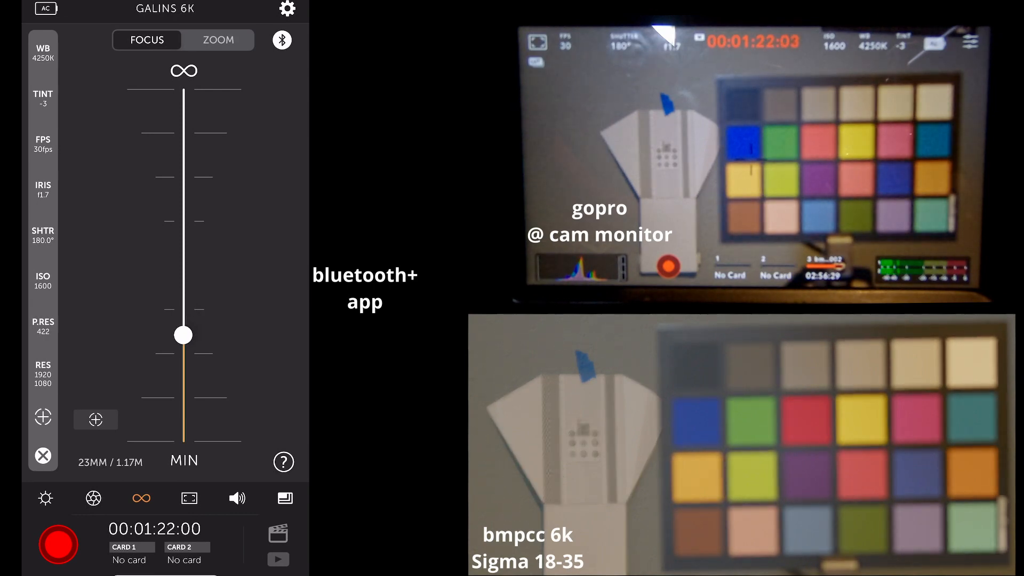
{"action": "left_click_drag", "start_coordinate": [183, 335], "coordinate": [183, 361]}
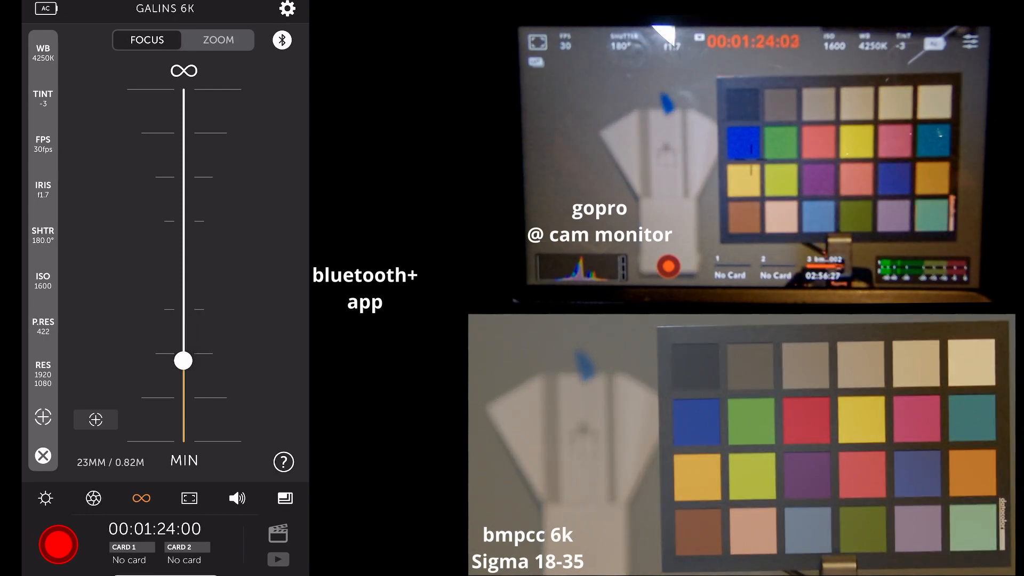
{"action": "left_click_drag", "start_coordinate": [183, 361], "coordinate": [183, 304]}
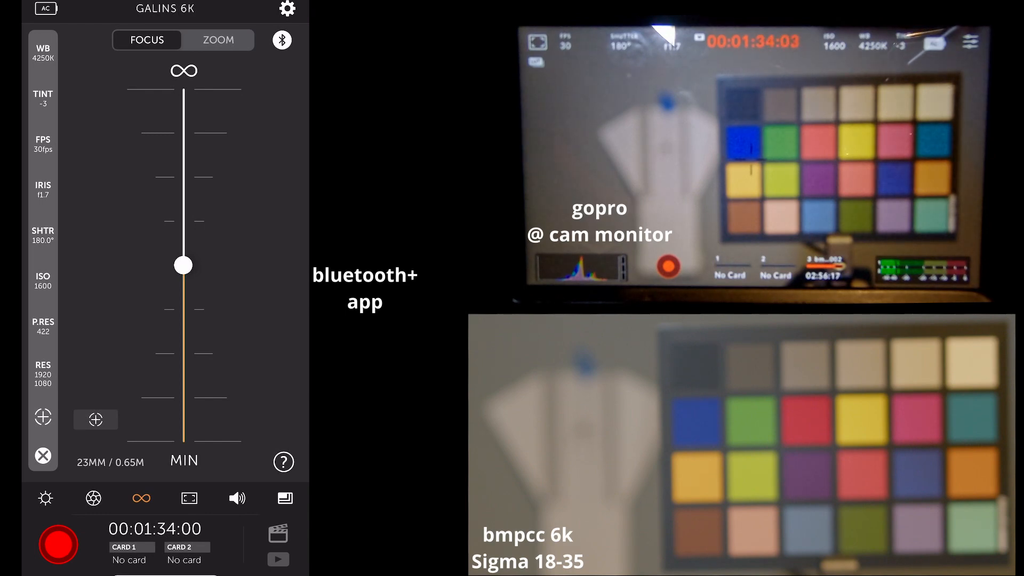
{"action": "left_click", "coordinate": [95, 420]}
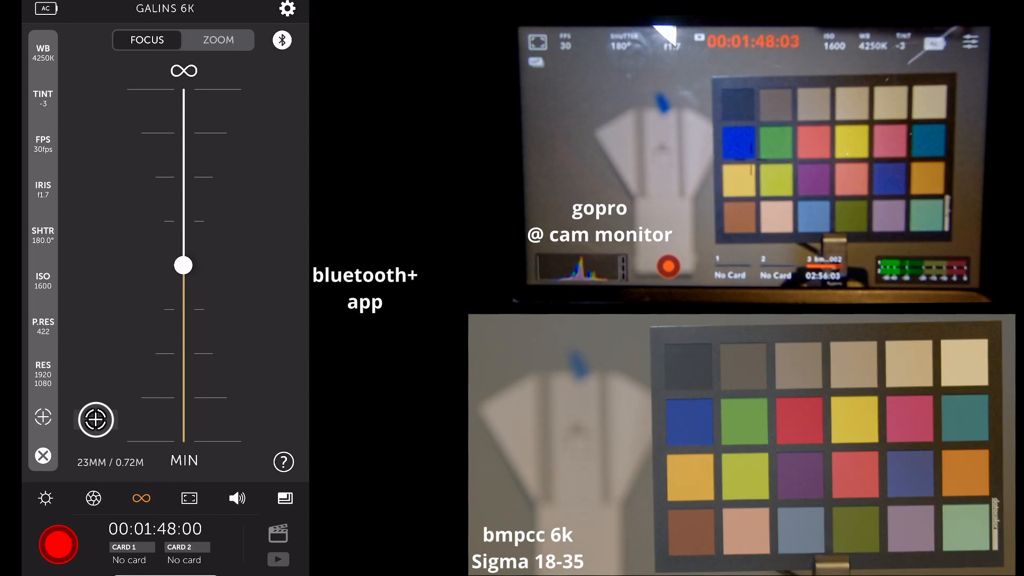
{"action": "left_click", "coordinate": [189, 498]}
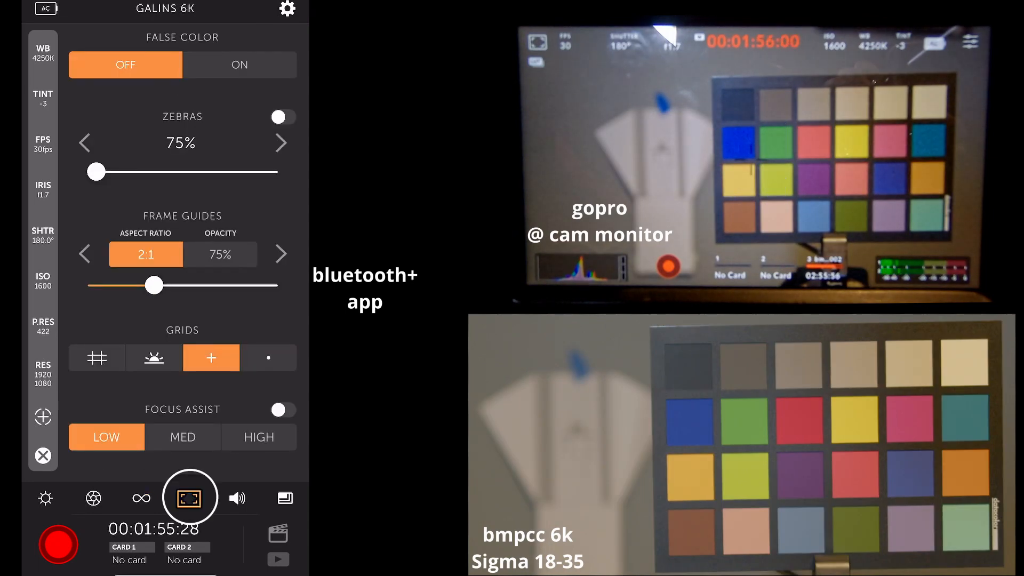
Set zebras to 80% and frame guides to 2.35:1, then try horizon and other grid overlays
{"action": "left_click", "coordinate": [239, 65]}
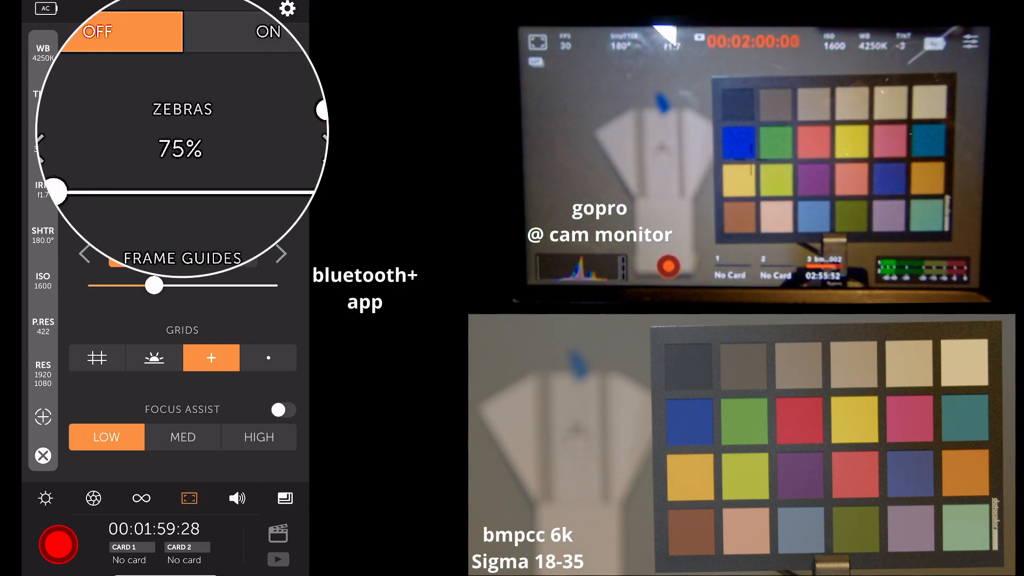
{"action": "left_click_drag", "start_coordinate": [59, 193], "coordinate": [310, 193]}
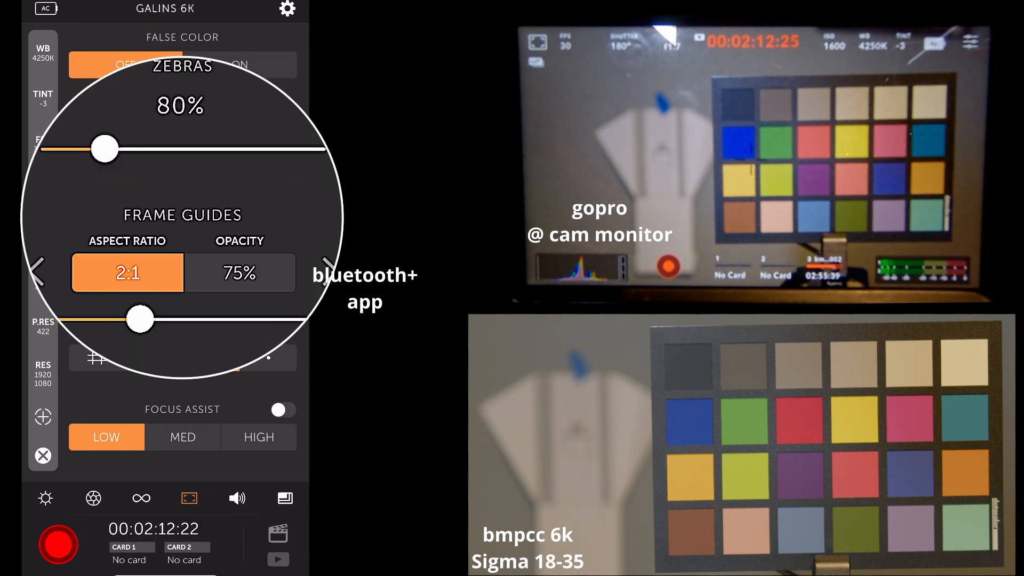
{"action": "left_click_drag", "start_coordinate": [141, 320], "coordinate": [227, 320]}
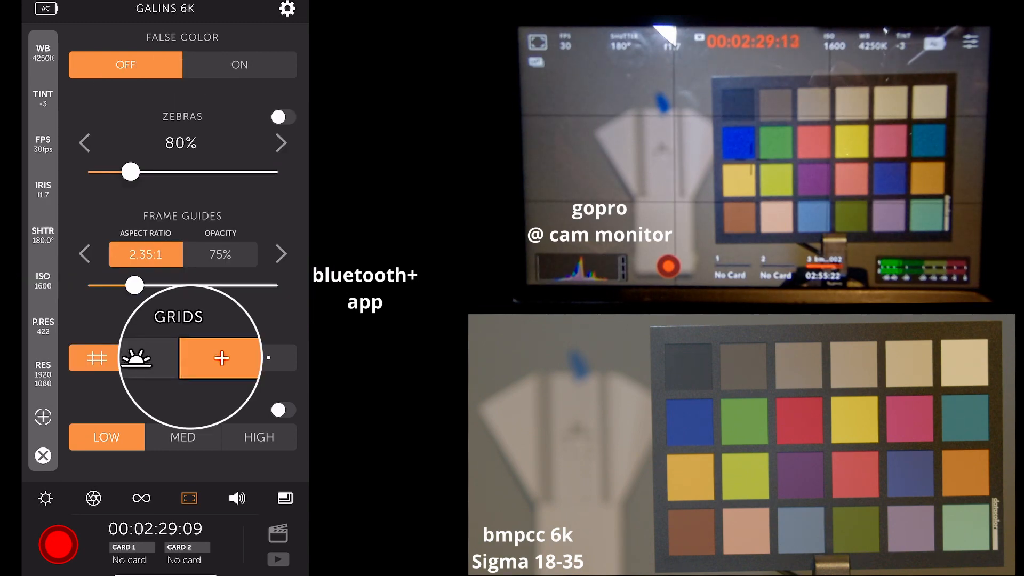
{"action": "left_click", "coordinate": [136, 357]}
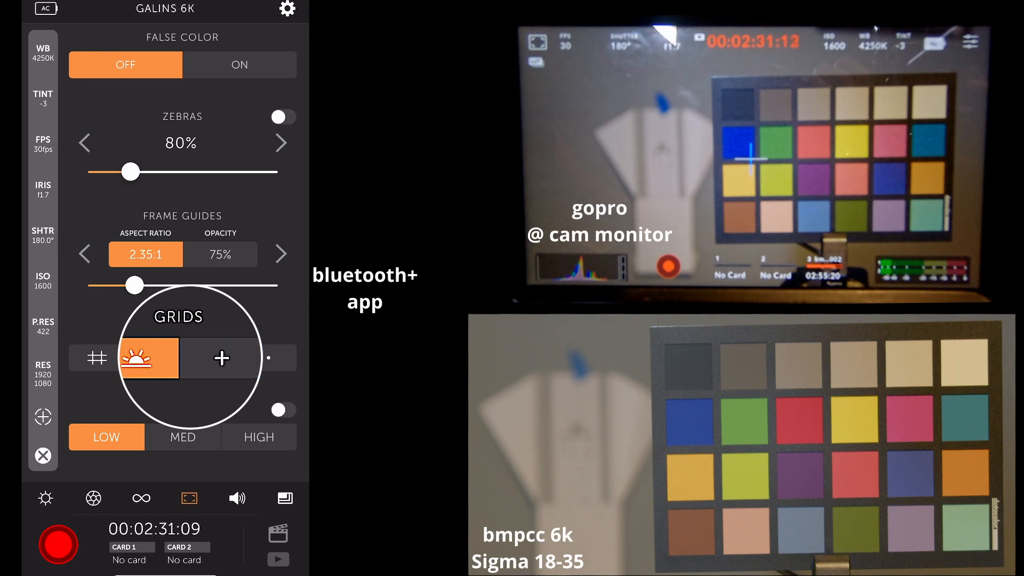
{"action": "left_click", "coordinate": [222, 357]}
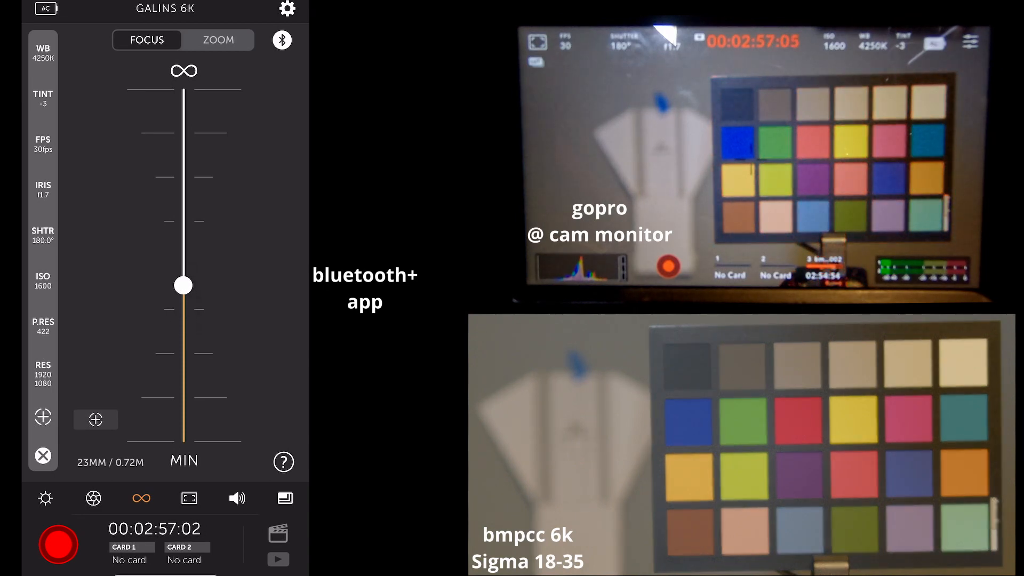
Nudge focus farther toward infinity and back closer, then show the audio controls
{"action": "left_click_drag", "start_coordinate": [183, 285], "coordinate": [183, 240]}
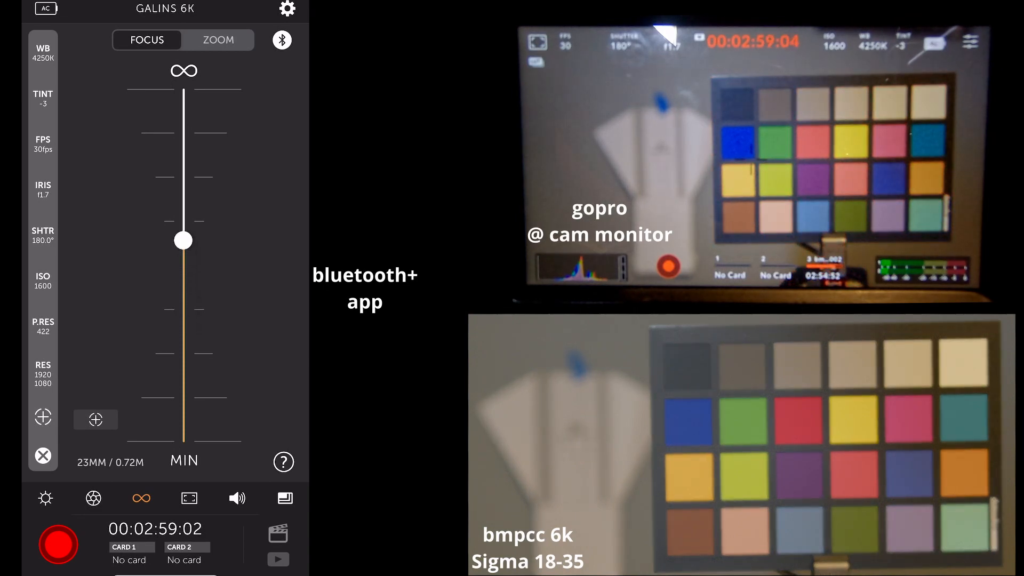
{"action": "left_click_drag", "start_coordinate": [182, 241], "coordinate": [182, 197]}
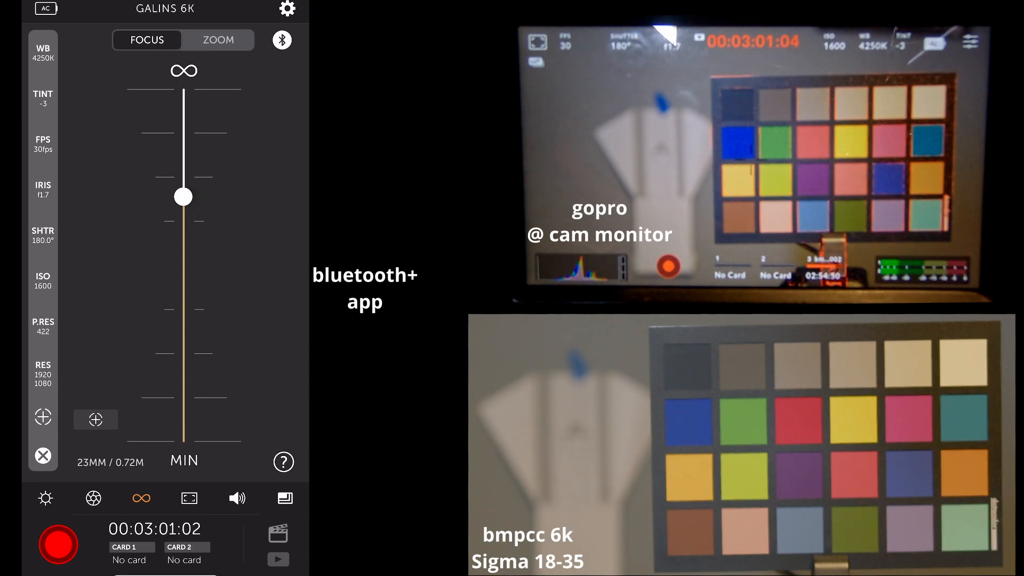
{"action": "left_click_drag", "start_coordinate": [183, 196], "coordinate": [183, 265]}
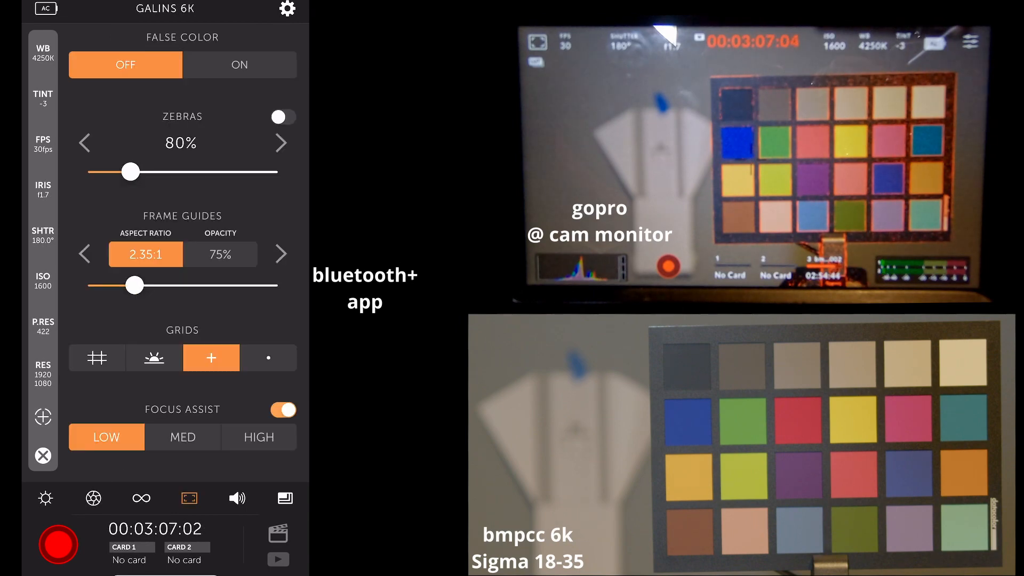
{"action": "left_click", "coordinate": [237, 498]}
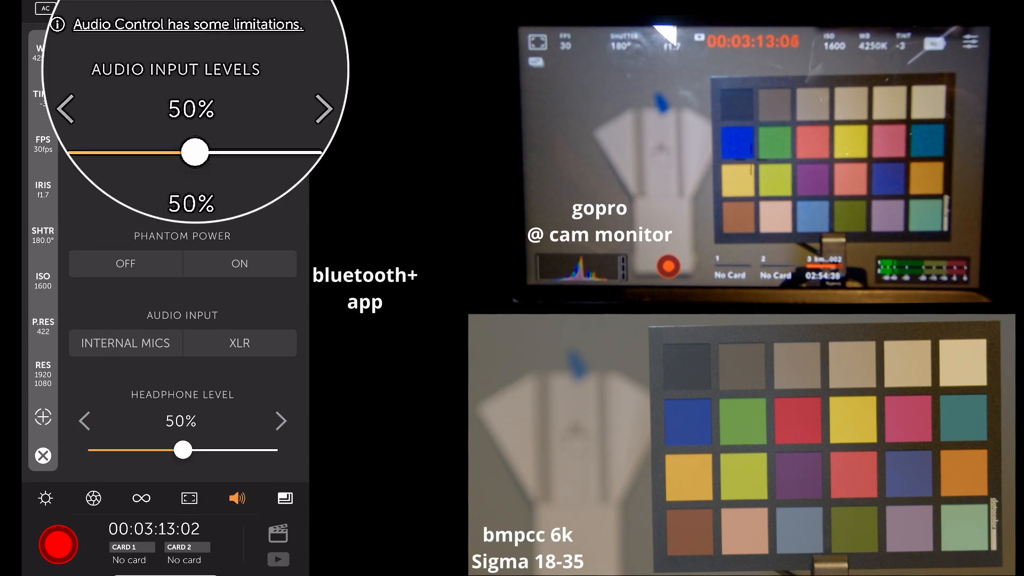
Set CH1 to 48% and CH2 to 57%, use Internal Mics, and raise headphone level to 68%
{"action": "left_click_drag", "start_coordinate": [193, 153], "coordinate": [311, 153]}
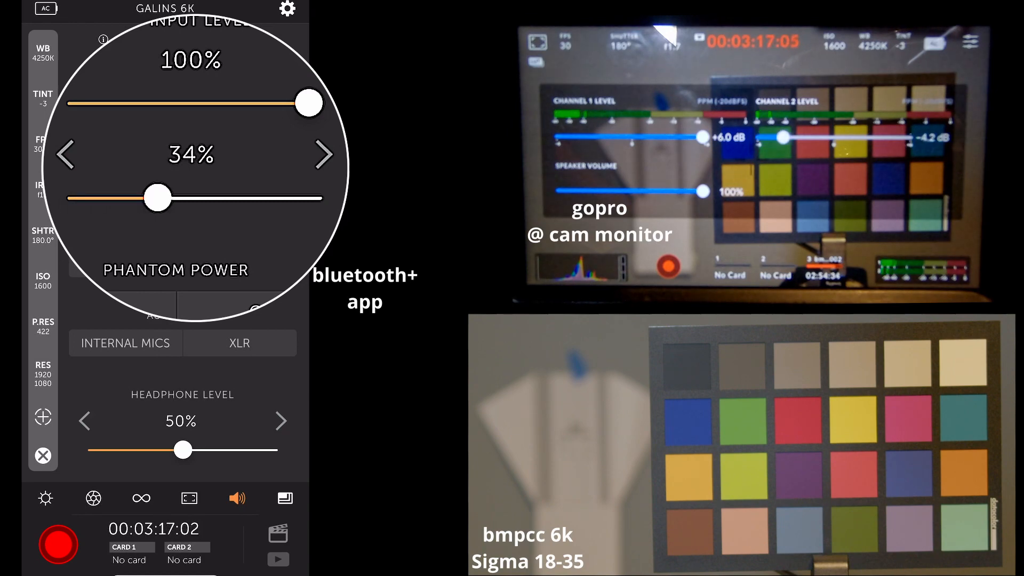
{"action": "left_click_drag", "start_coordinate": [155, 197], "coordinate": [209, 197]}
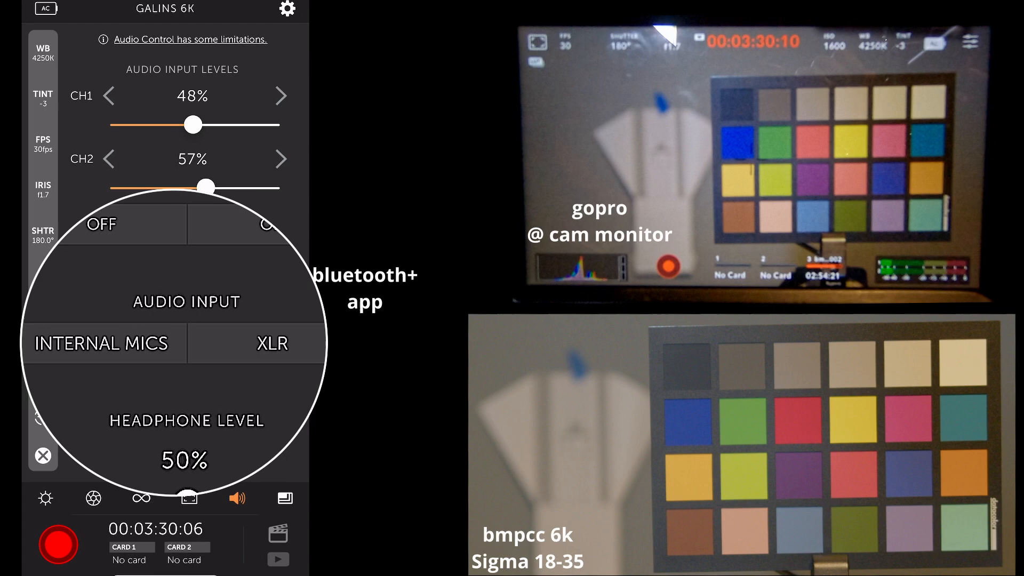
{"action": "left_click", "coordinate": [102, 343]}
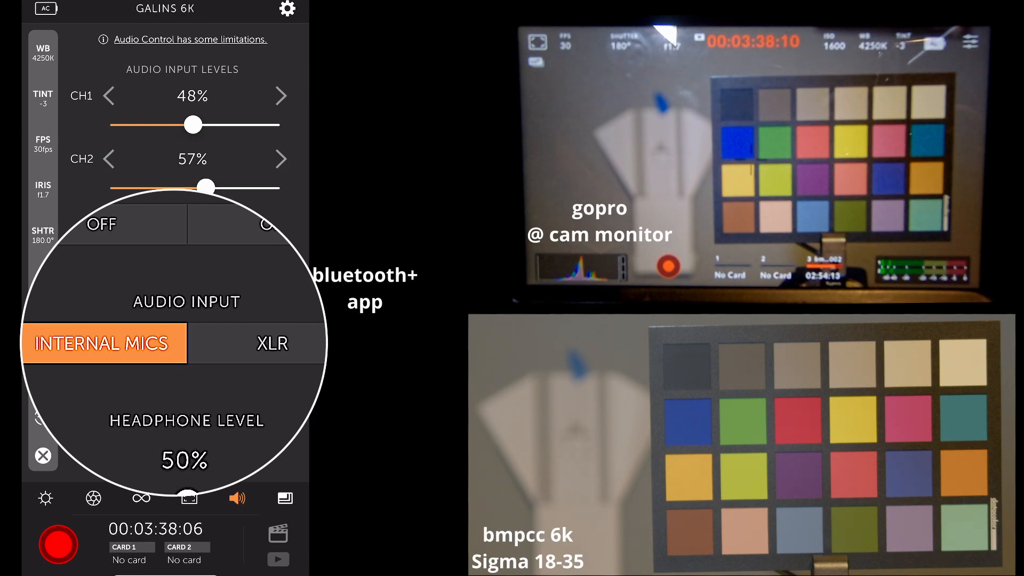
{"action": "left_click", "coordinate": [271, 343]}
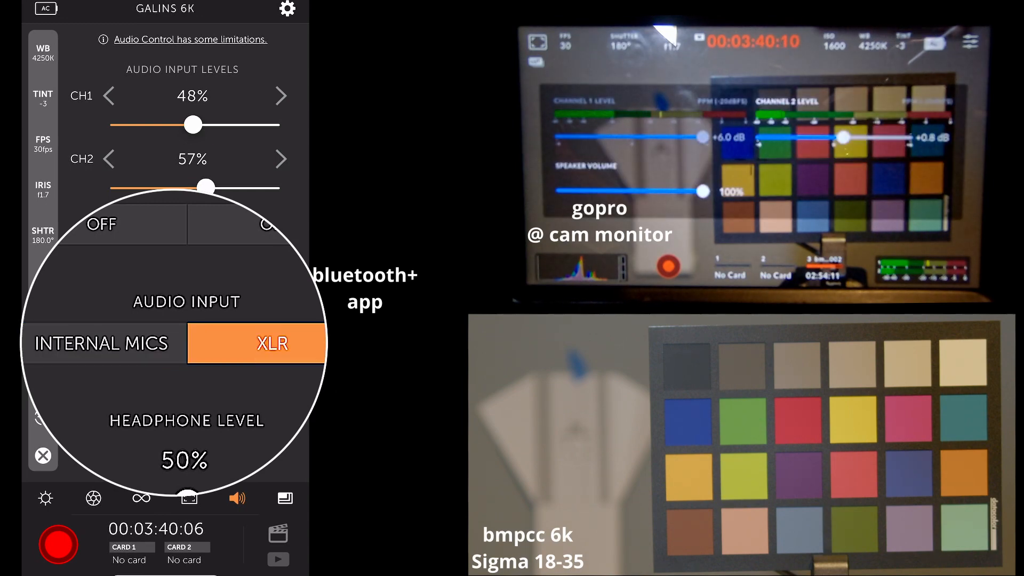
{"action": "left_click", "coordinate": [101, 343]}
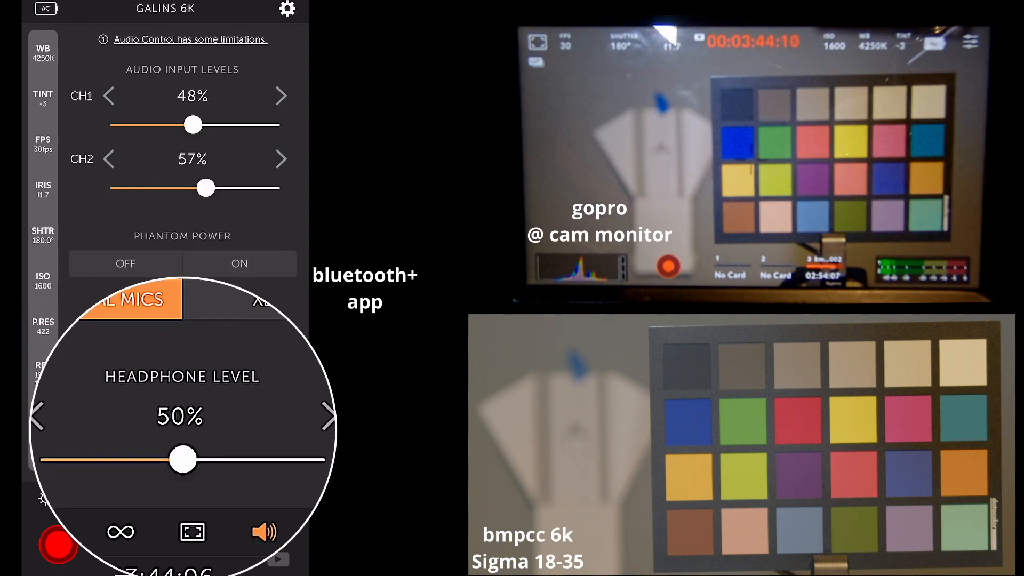
{"action": "left_click_drag", "start_coordinate": [183, 459], "coordinate": [230, 459]}
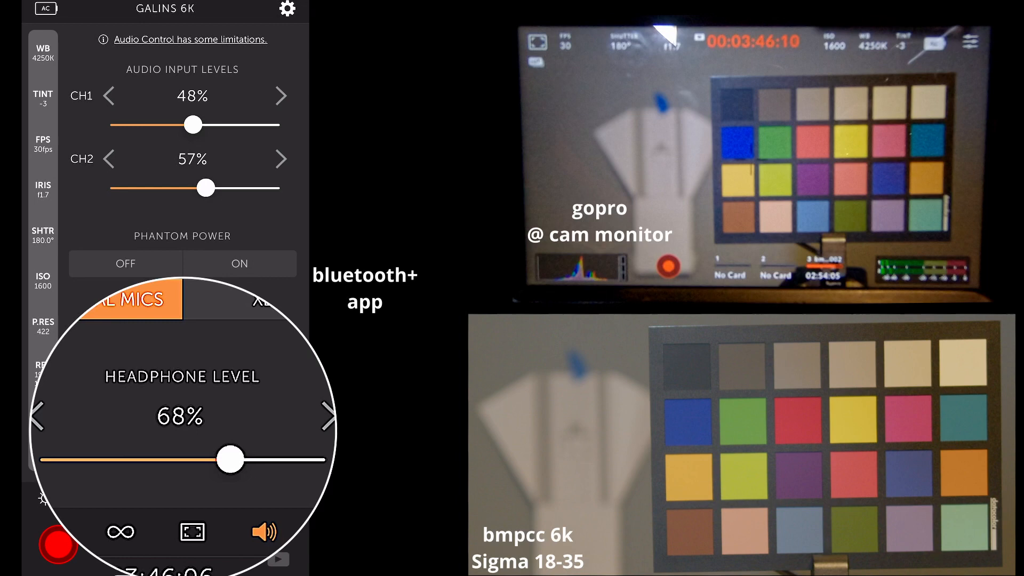
{"action": "left_click_drag", "start_coordinate": [230, 458], "coordinate": [217, 458]}
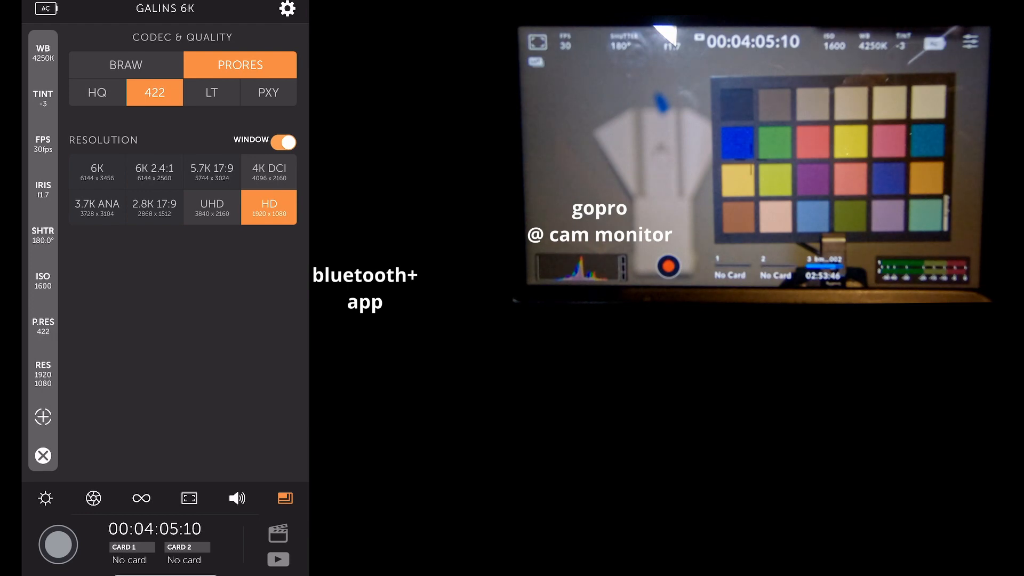
Switch the codec to Blackmagic RAW 3:1, then back to ProRes 422
{"action": "left_click", "coordinate": [126, 65]}
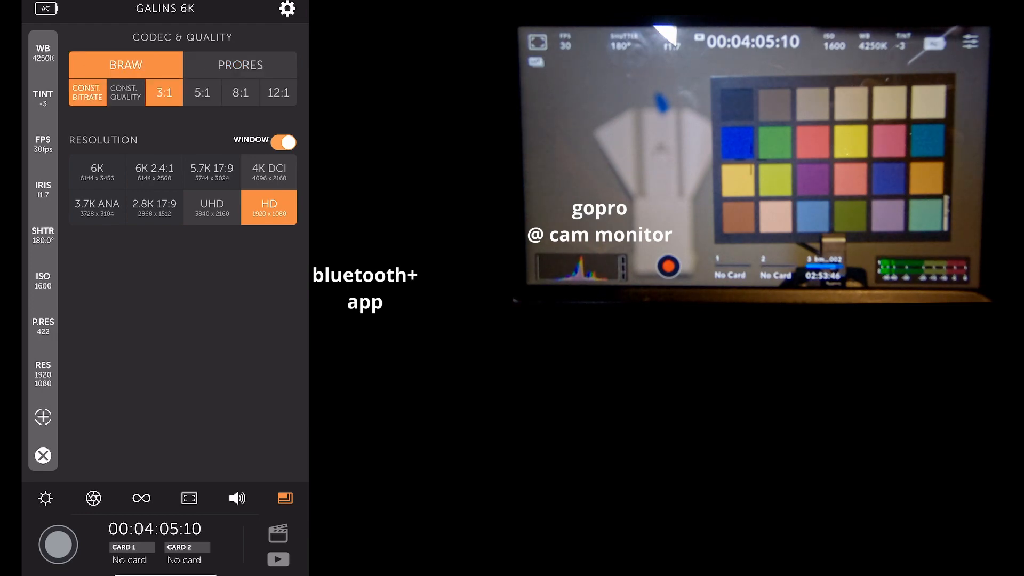
{"action": "left_click", "coordinate": [278, 92]}
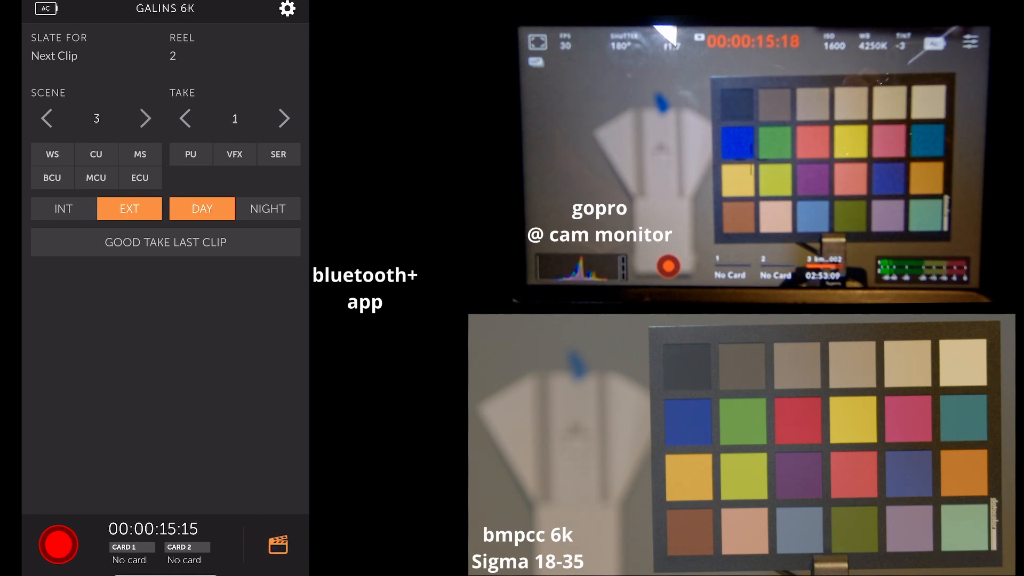
Slate the next clip as take 3, marked WS/ECU extreme close-up, INT and NIGHT
{"action": "left_click", "coordinate": [283, 118]}
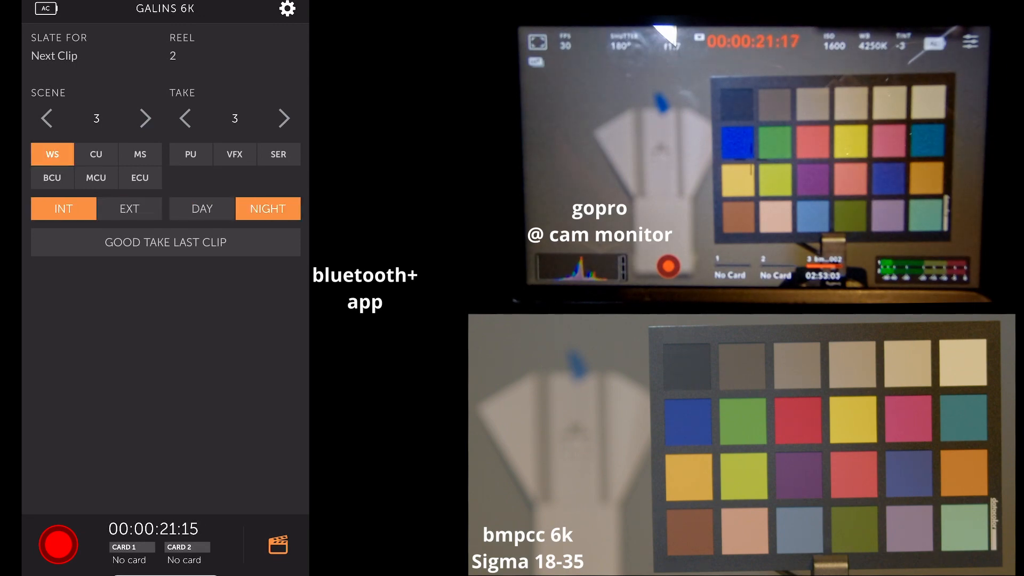
{"action": "left_click", "coordinate": [140, 177]}
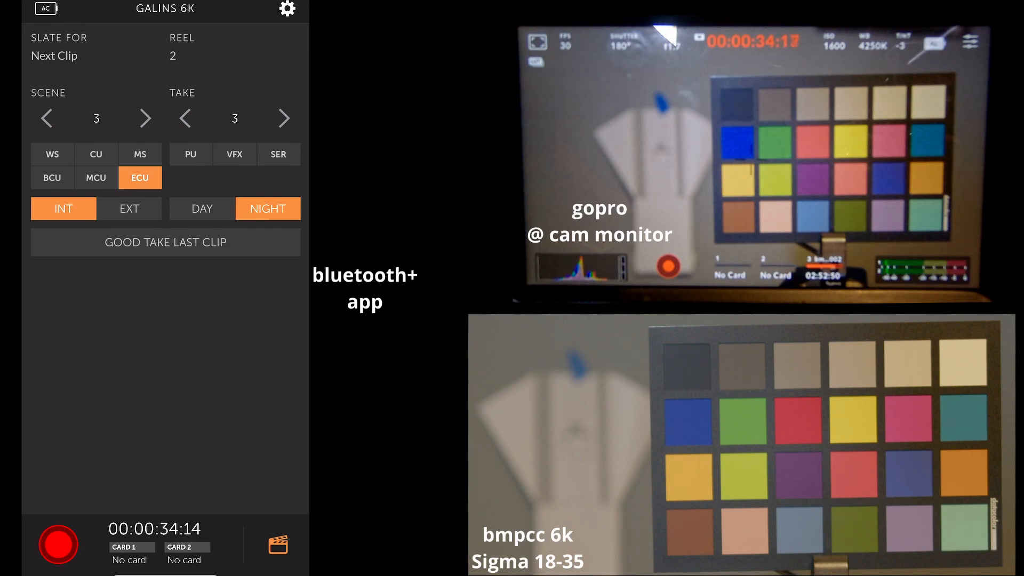
{"action": "left_click", "coordinate": [279, 554]}
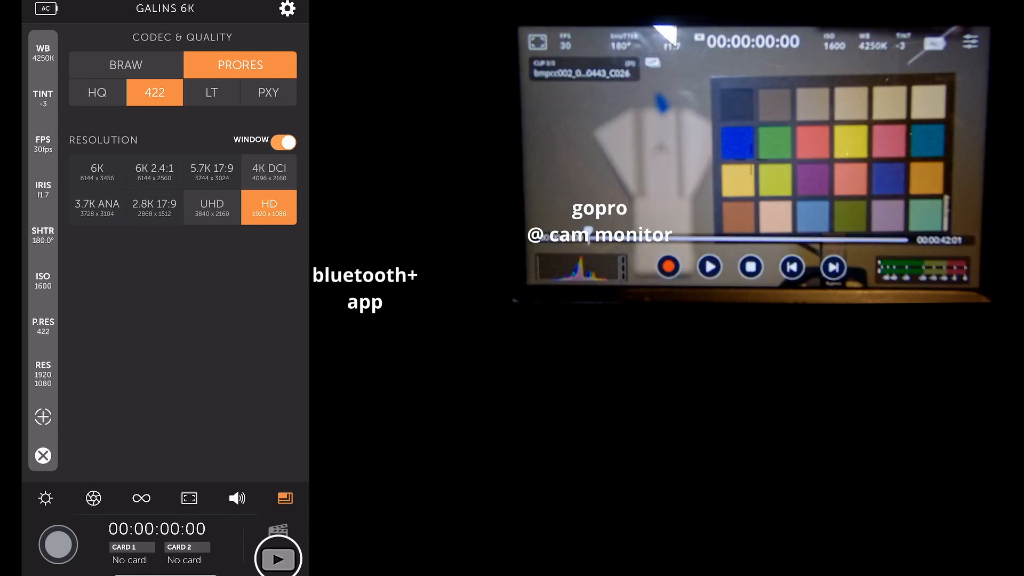
{"action": "left_click", "coordinate": [278, 558]}
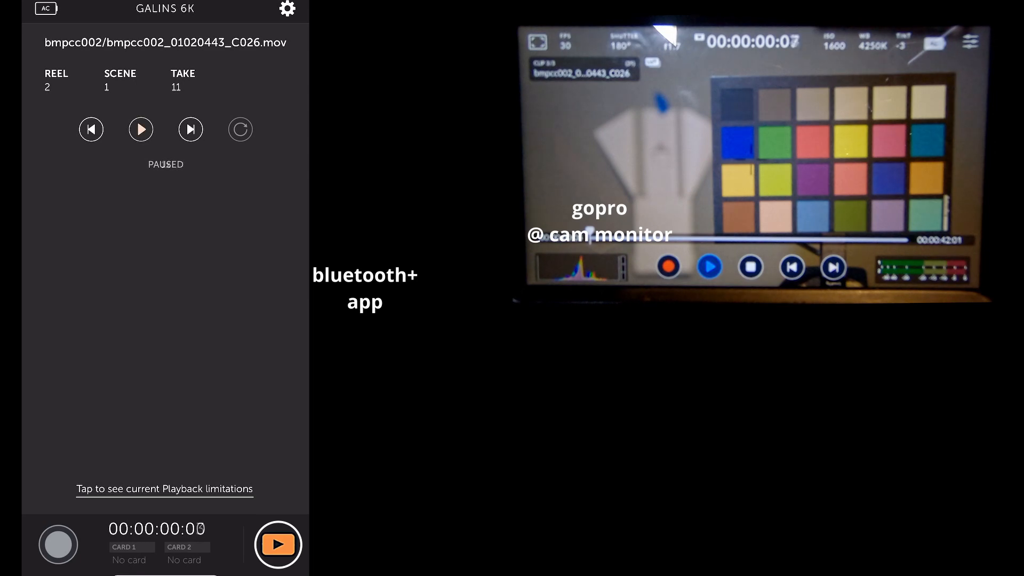
{"action": "left_click", "coordinate": [141, 129]}
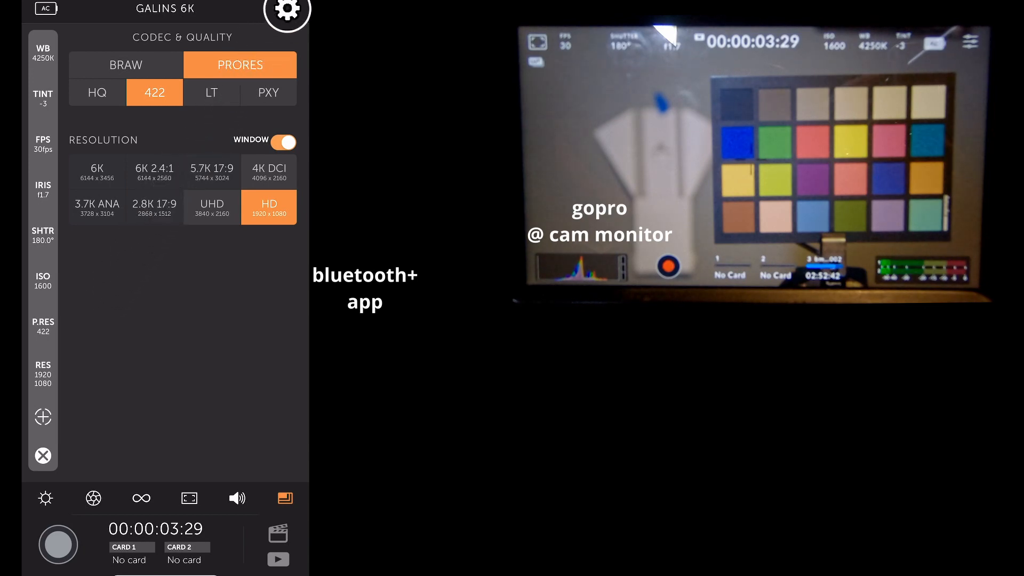
{"action": "left_click", "coordinate": [284, 14]}
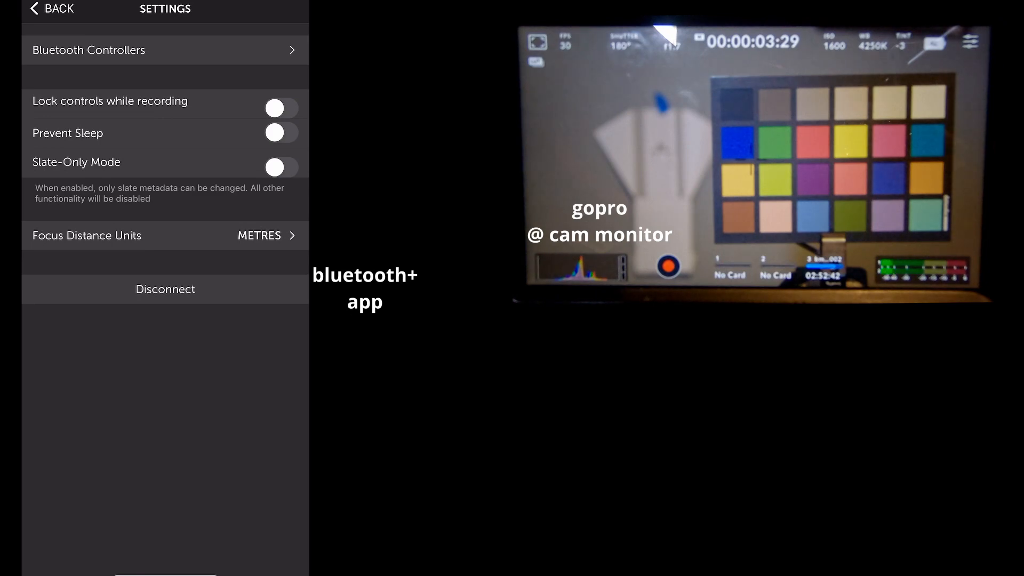
{"action": "left_click", "coordinate": [281, 166]}
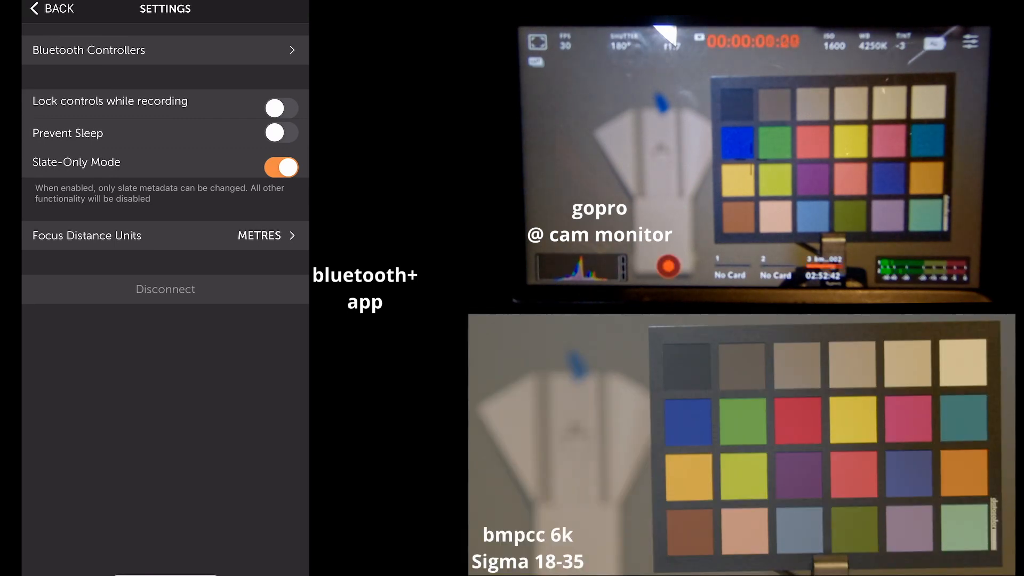
{"action": "left_click", "coordinate": [282, 166]}
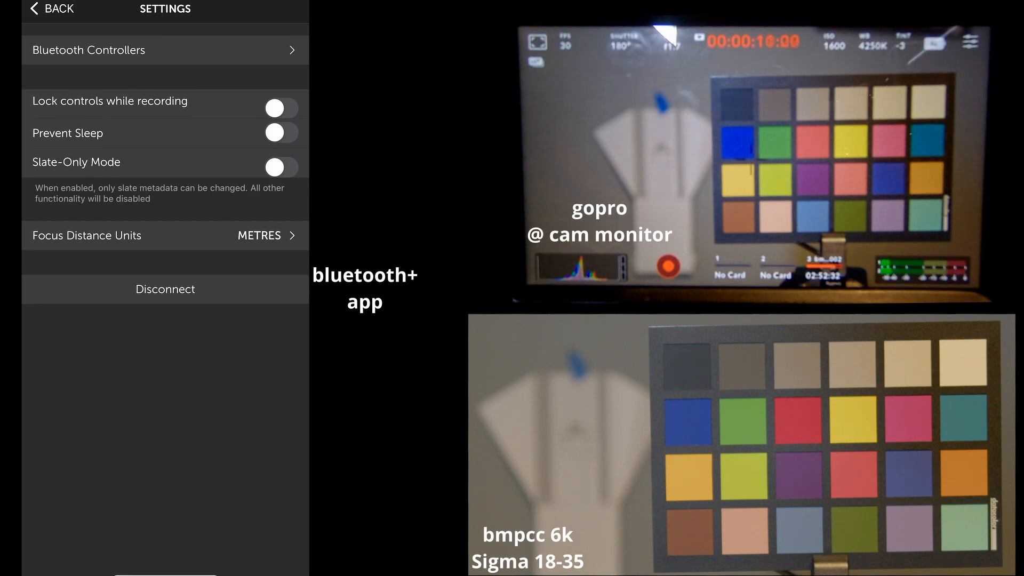
{"action": "left_click", "coordinate": [281, 132]}
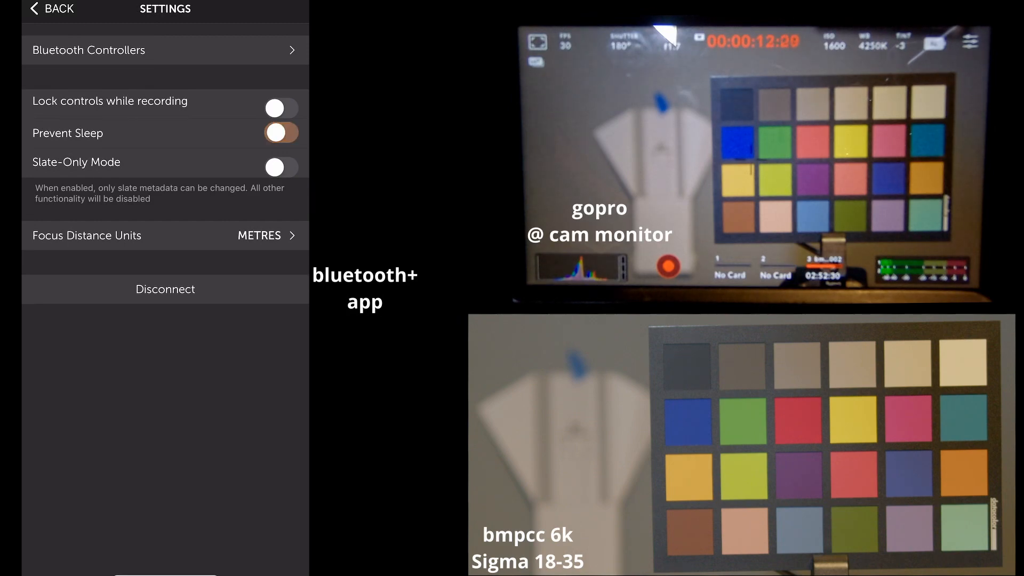
{"action": "left_click", "coordinate": [280, 106]}
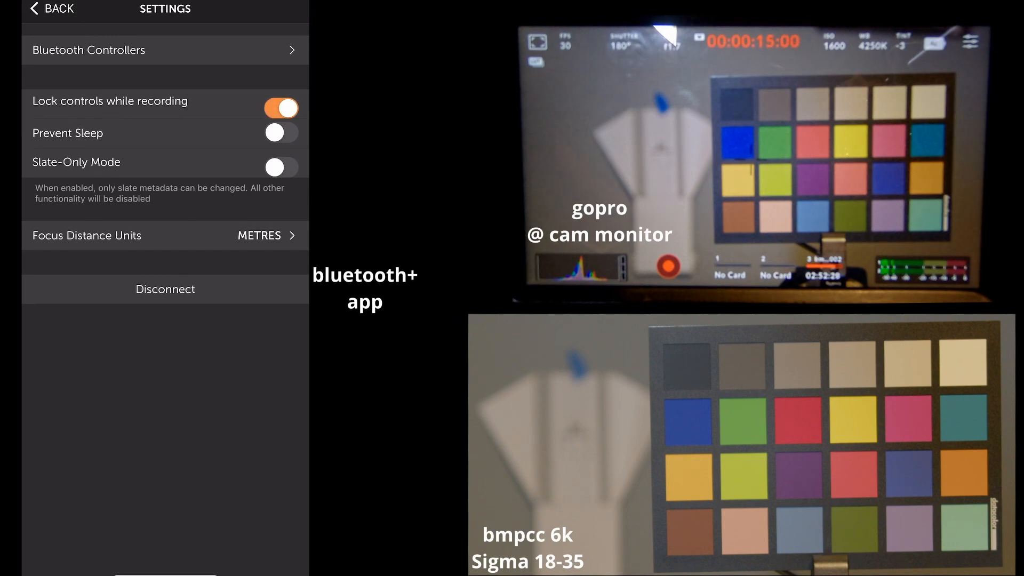
{"action": "left_click", "coordinate": [280, 107]}
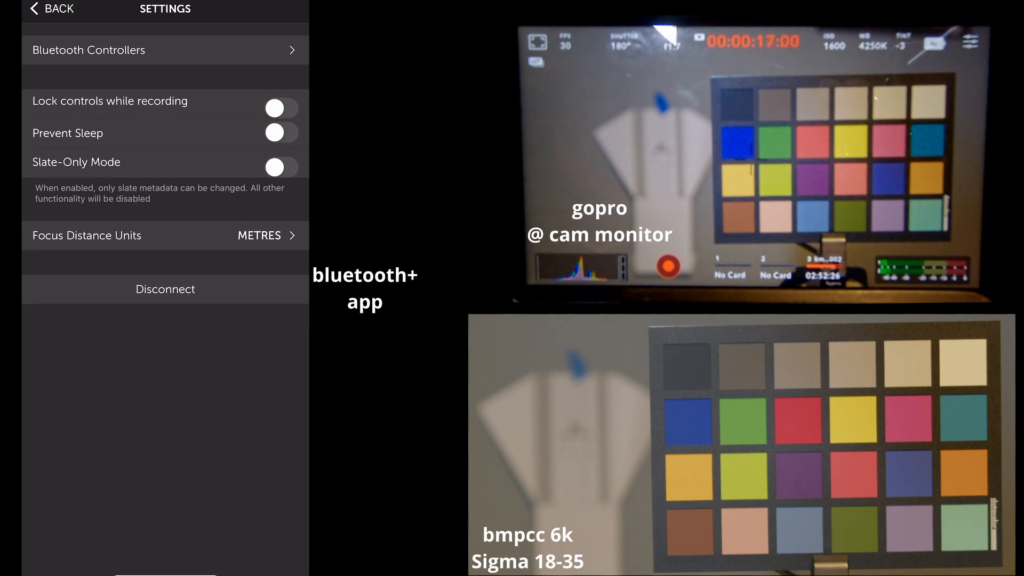
{"action": "left_click", "coordinate": [48, 11]}
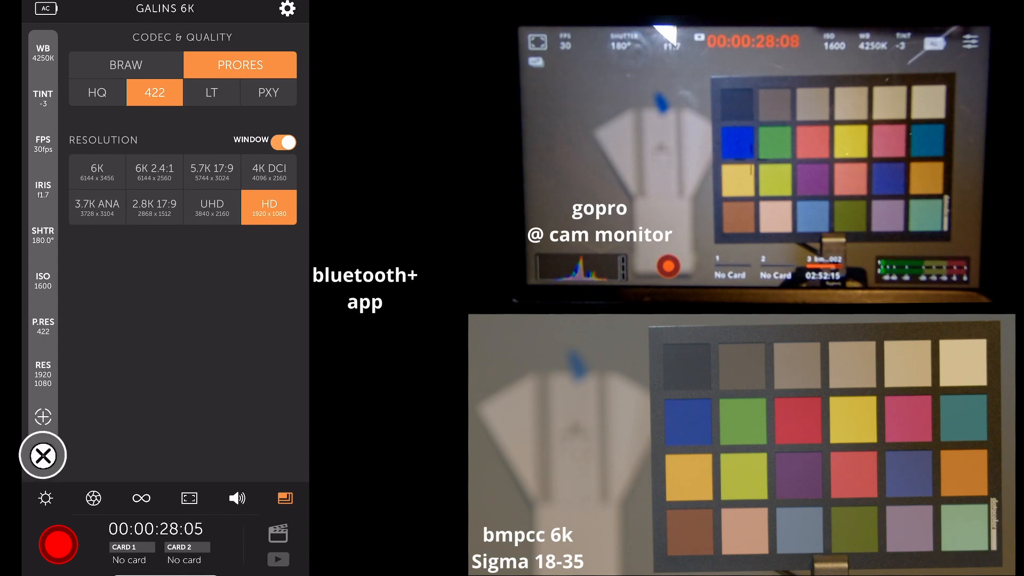